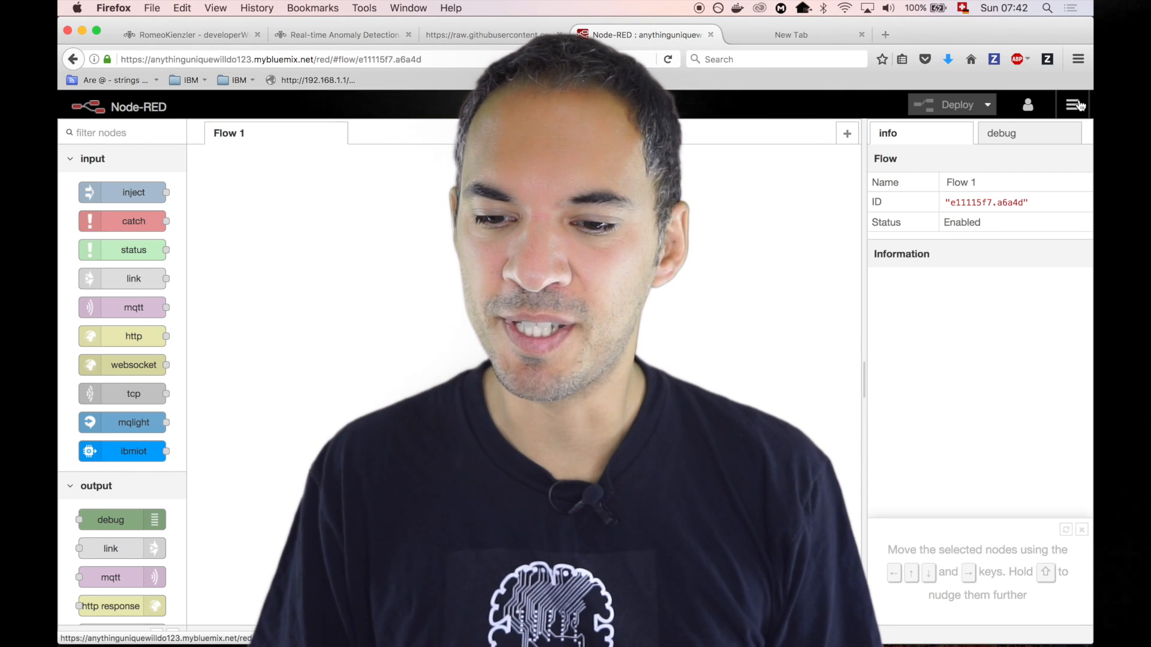
# Search the palette manager's Install list for 'dashboard' modules.
pyautogui.click(1071, 104)
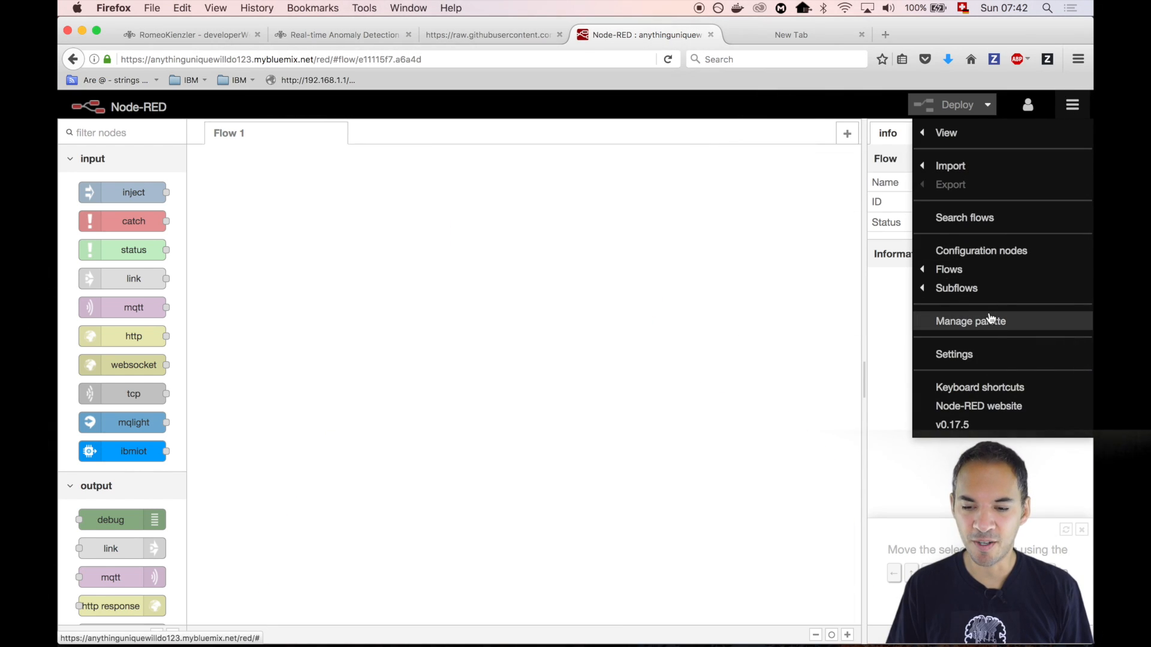
pyautogui.click(970, 322)
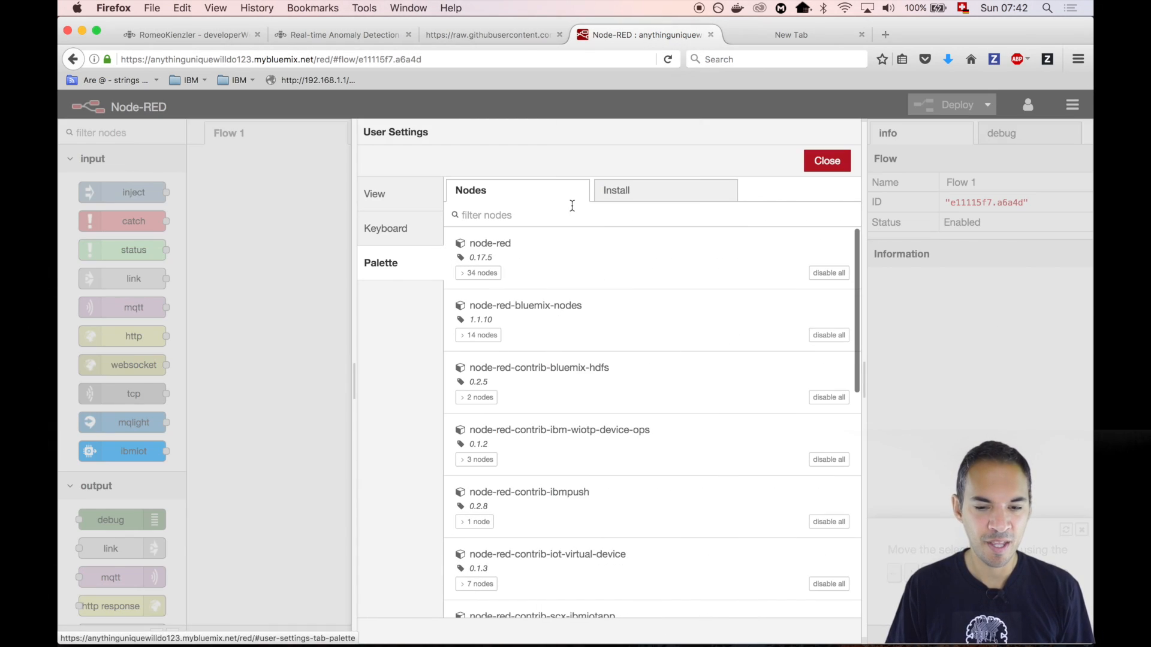
pyautogui.click(616, 191)
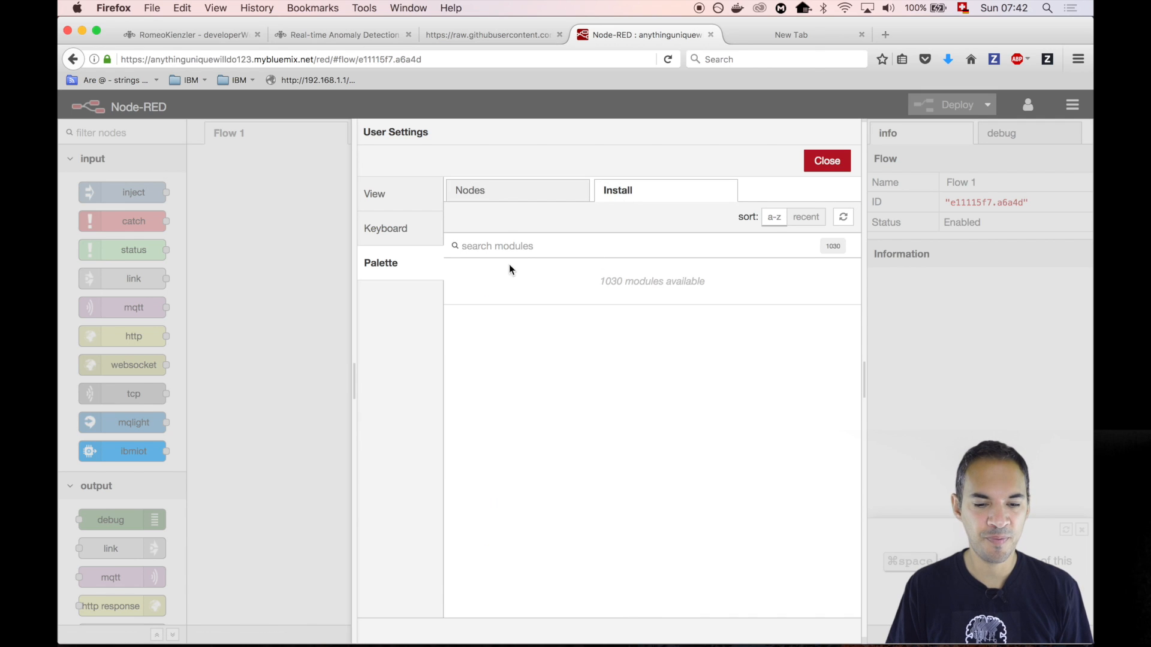
pyautogui.write('dashboard')
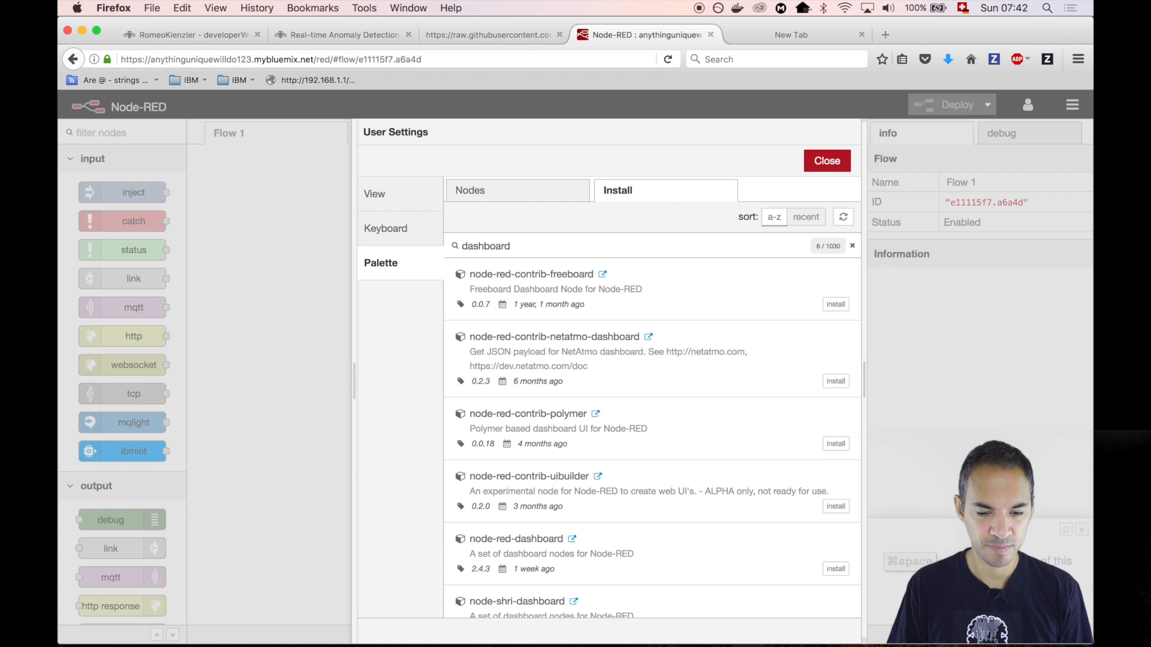
pyautogui.moveTo(477, 544)
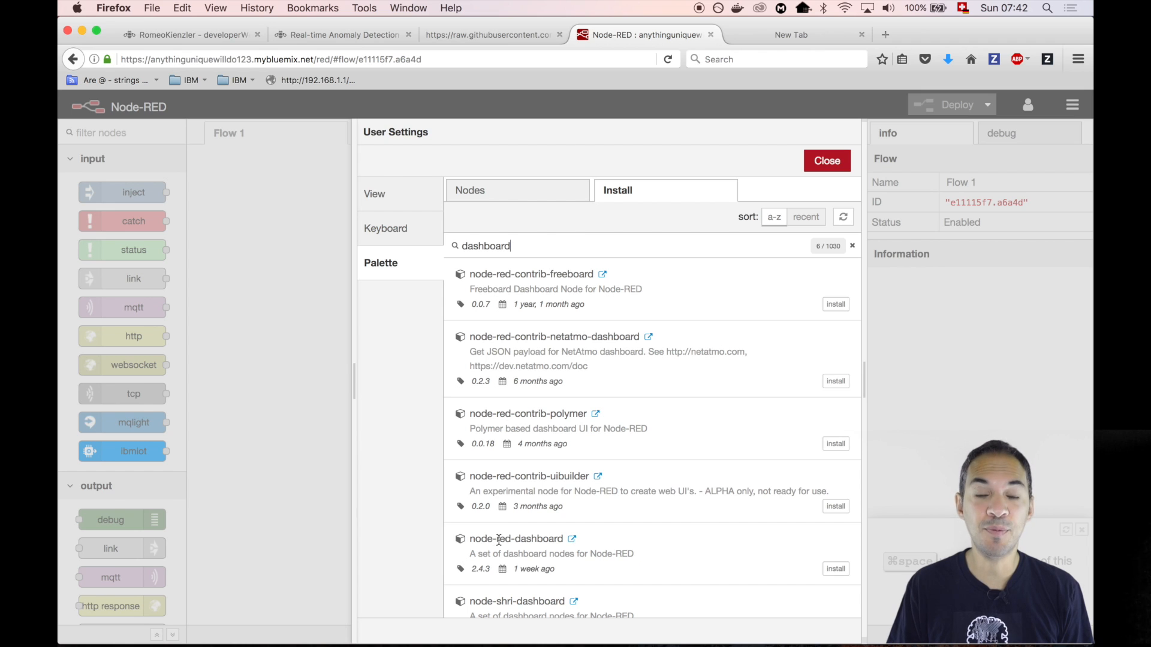
# Install the node-red-dashboard module and leave palette management.
pyautogui.click(836, 568)
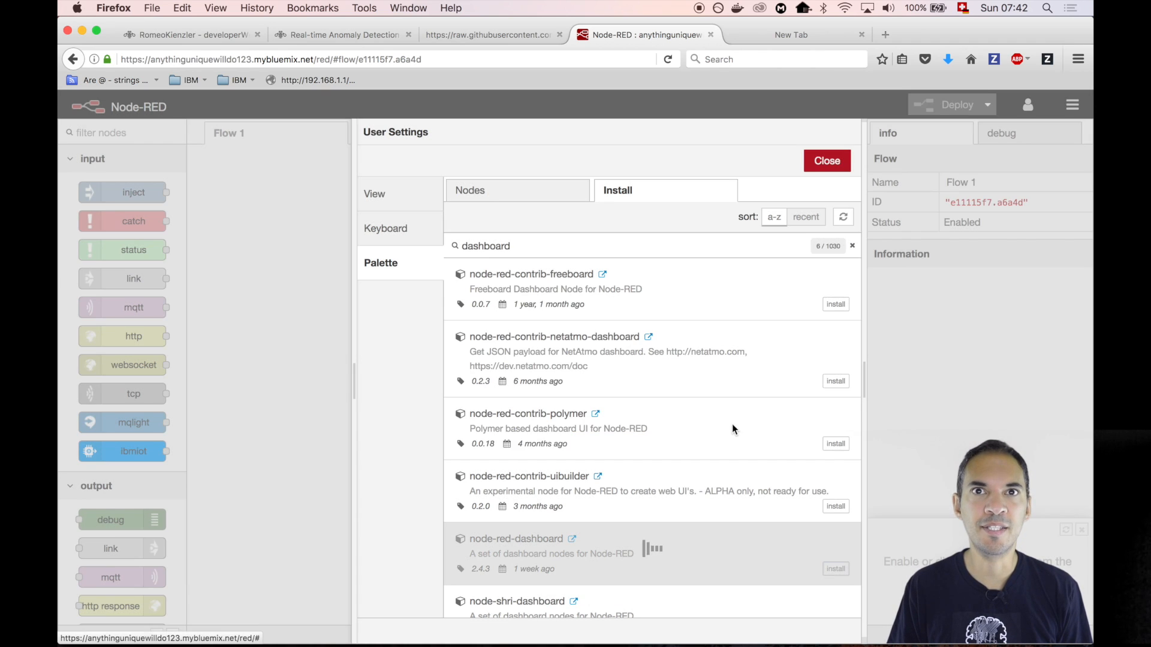
pyautogui.moveTo(785, 470)
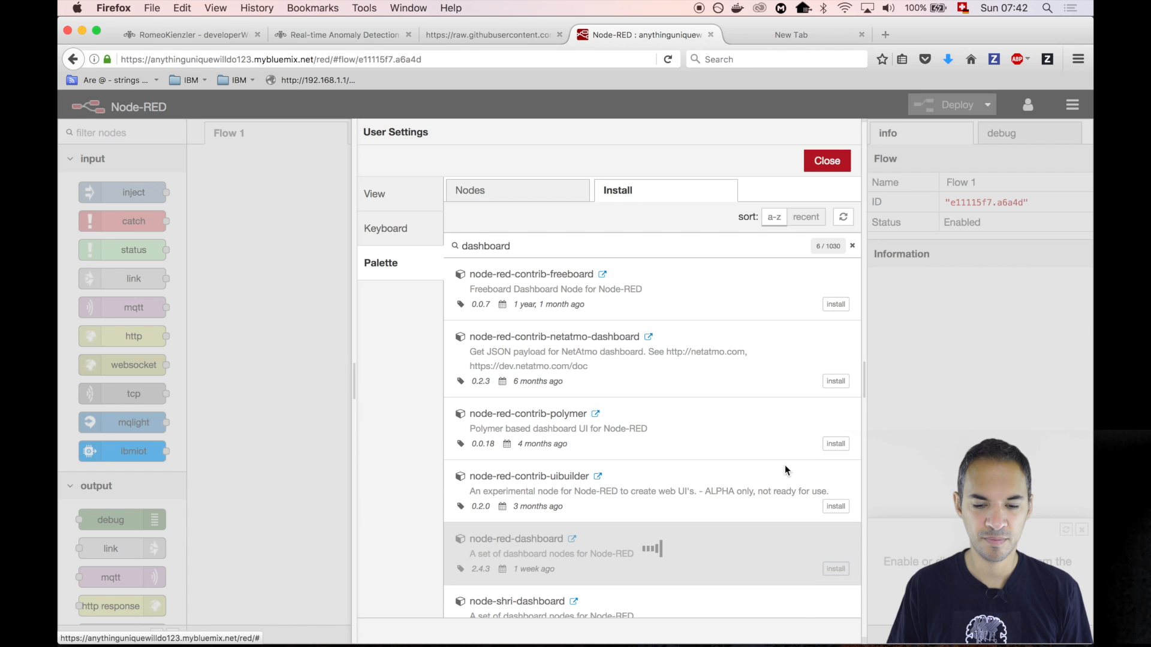
pyautogui.click(836, 568)
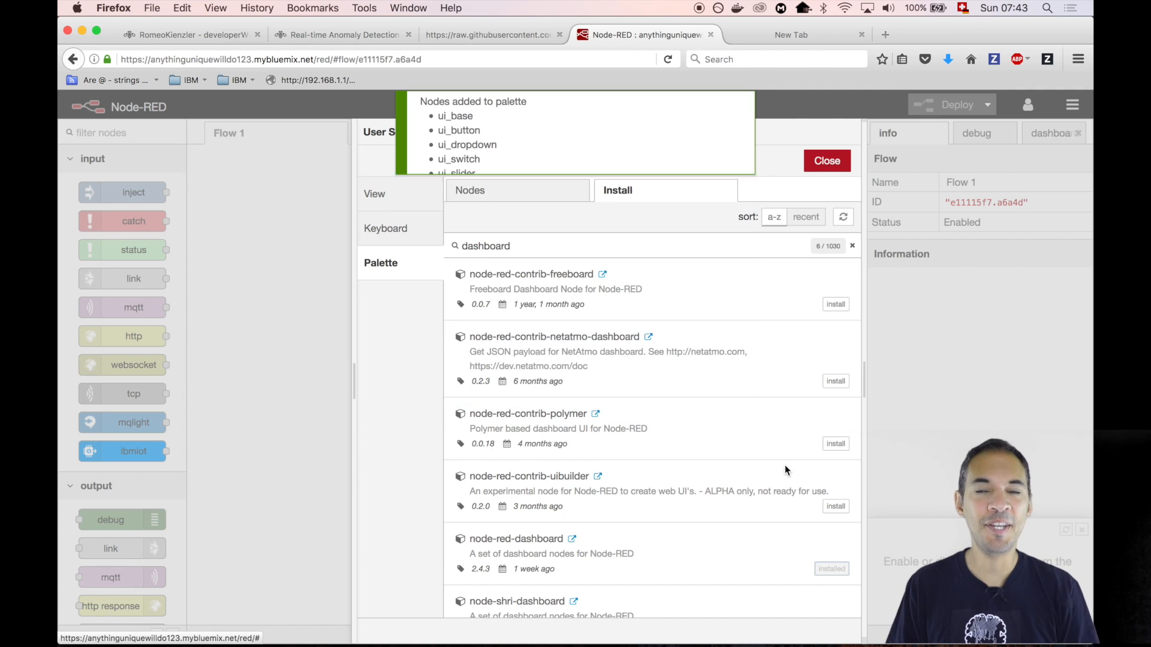
pyautogui.click(826, 161)
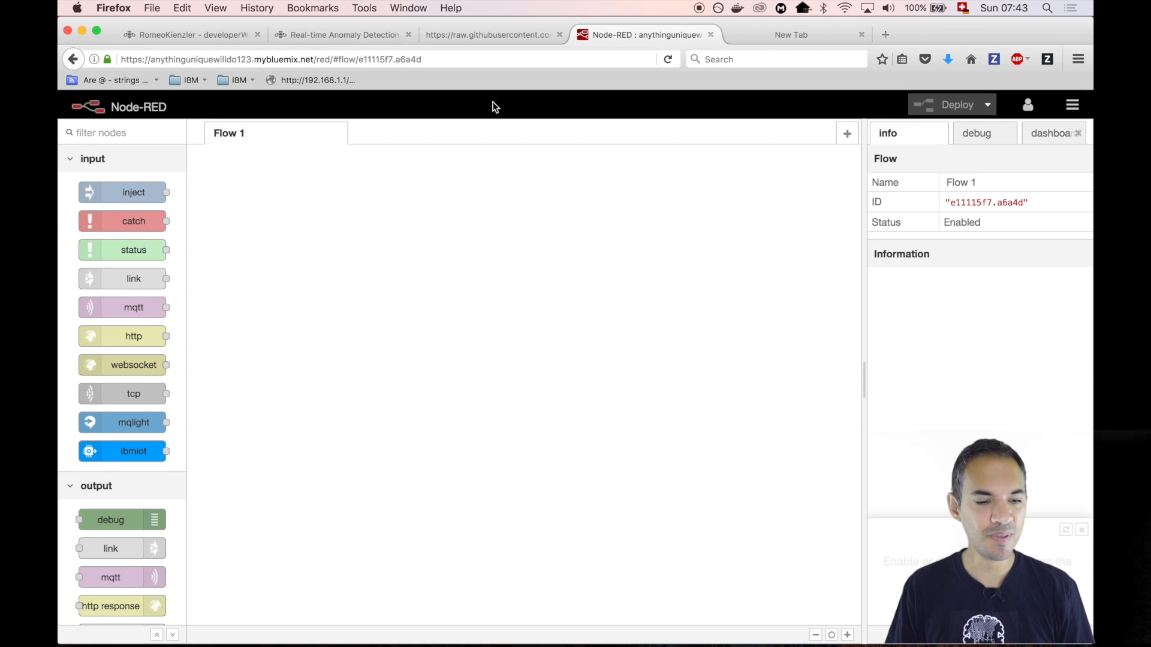
pyautogui.scroll(-3)
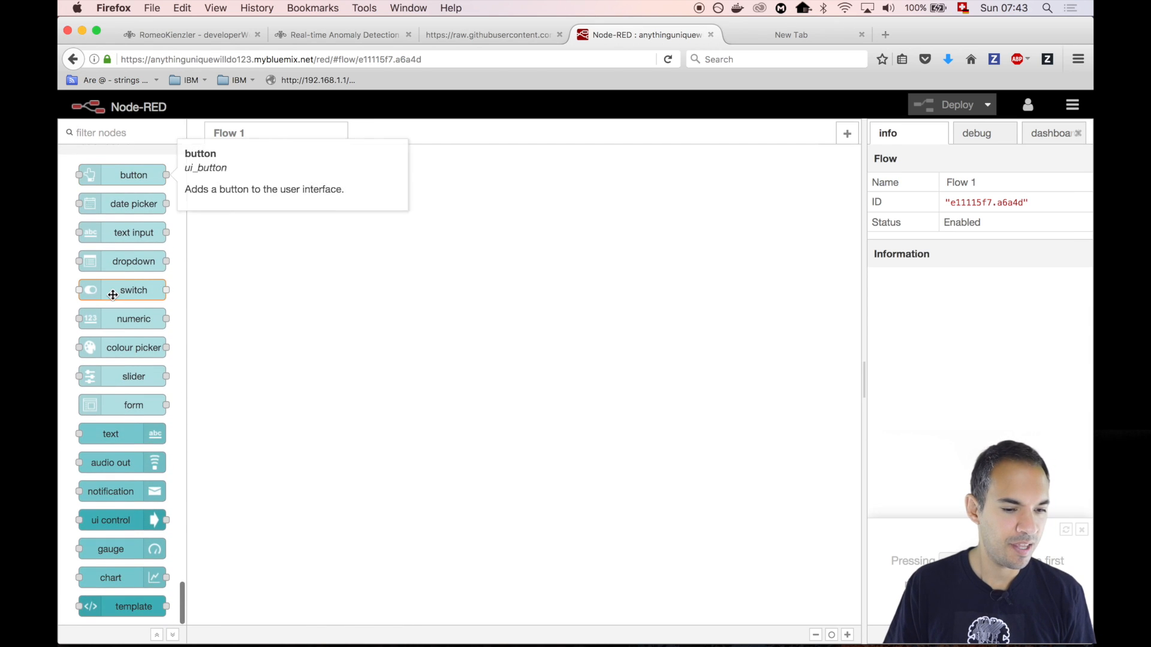
pyautogui.moveTo(152, 204)
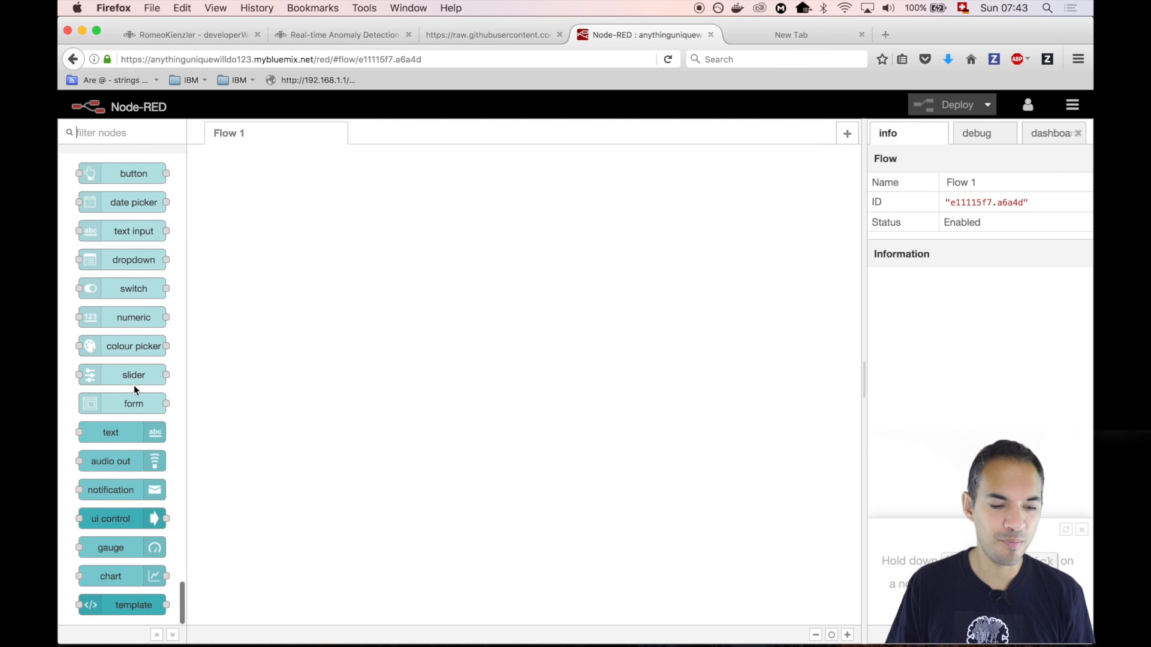
pyautogui.moveTo(111, 433)
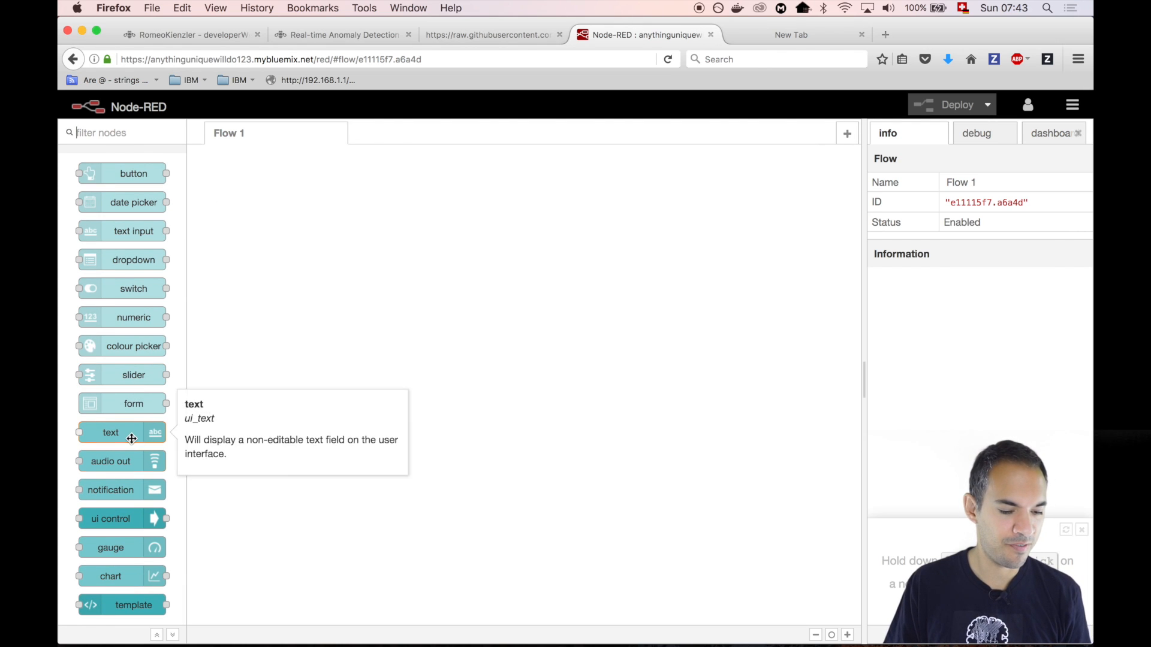
pyautogui.moveTo(134, 576)
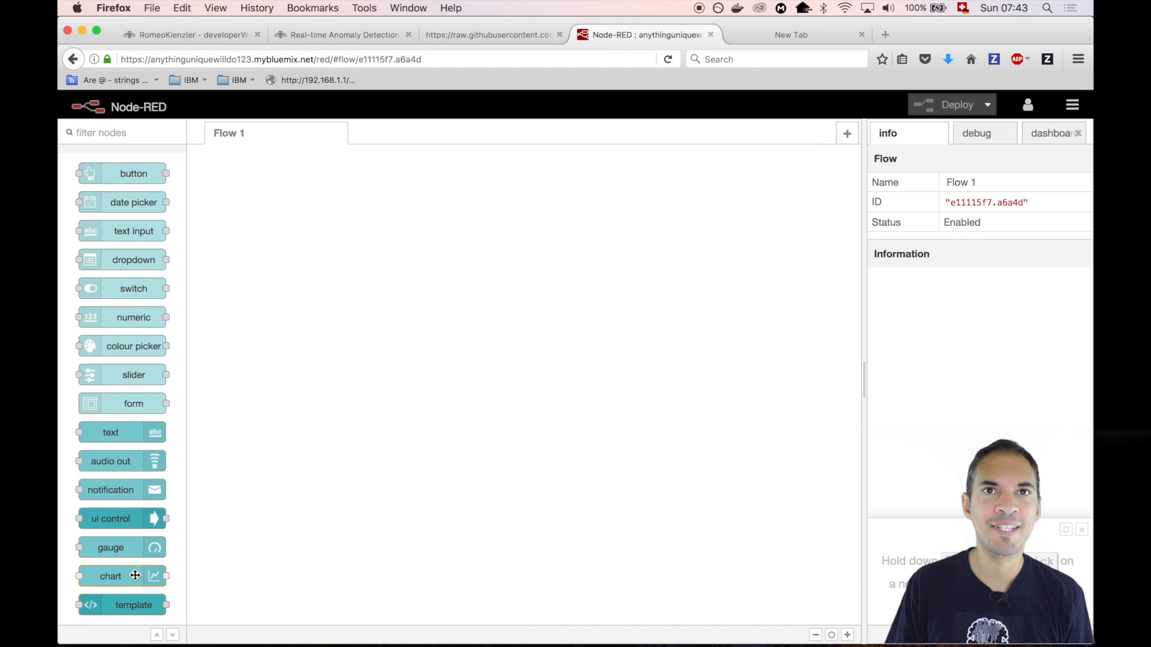
pyautogui.moveTo(110, 577)
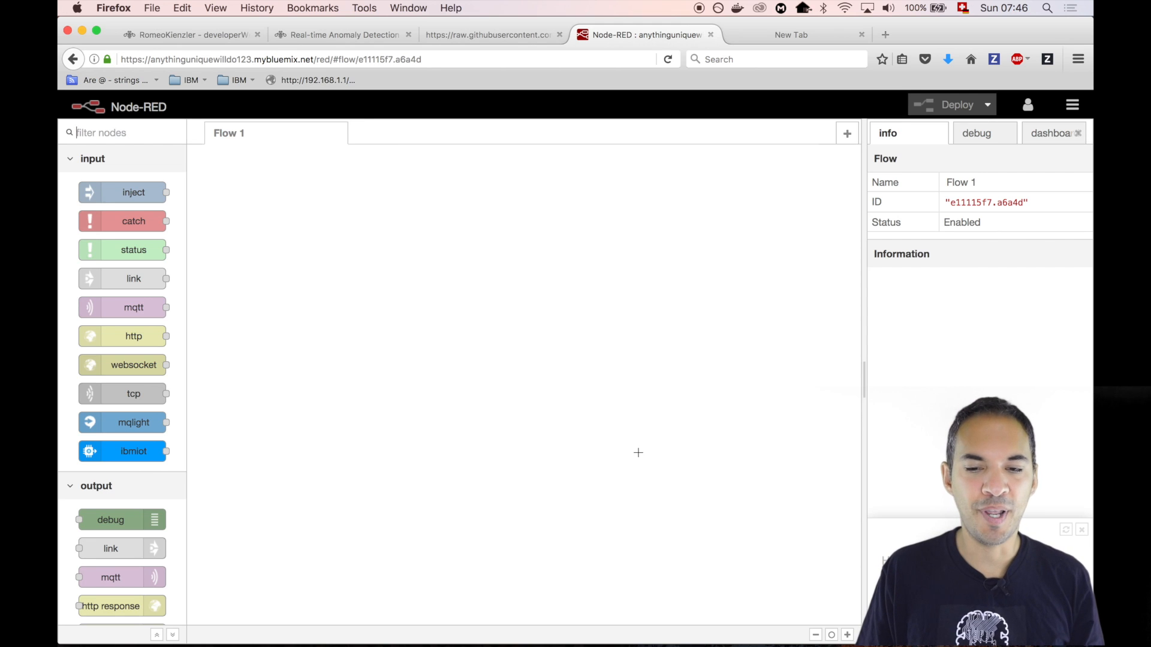
# Browse to the romeokienzler/CognitiveIoT repository on GitHub in a new tab.
pyautogui.click(789, 33)
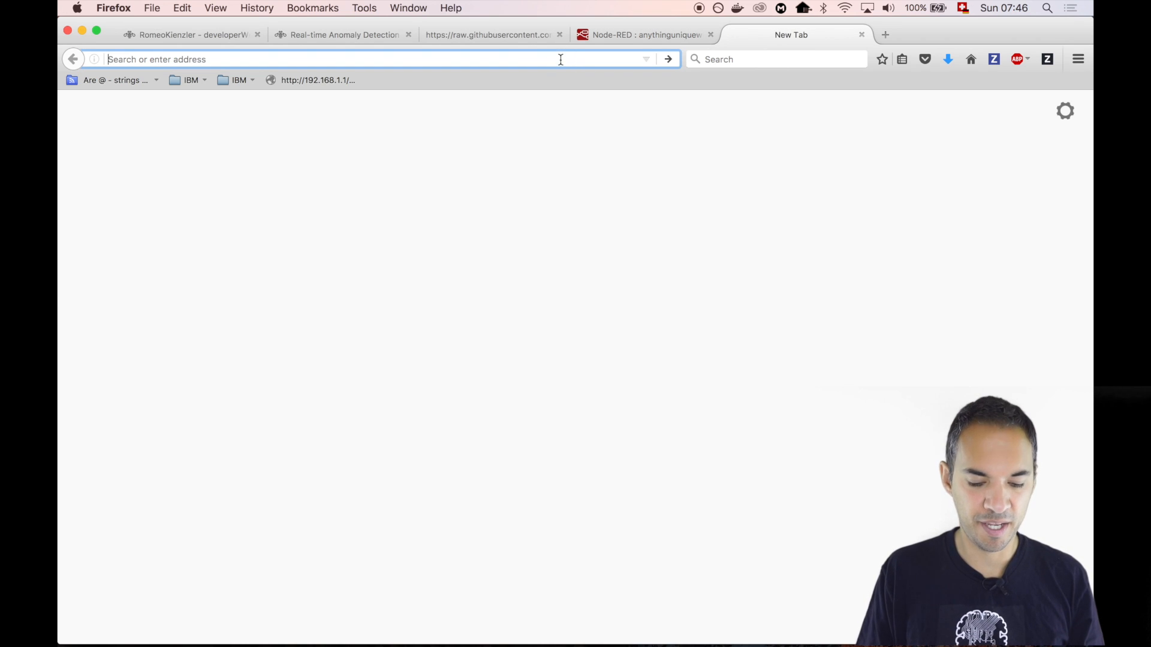
pyautogui.write('github.com/romeokienzler/')
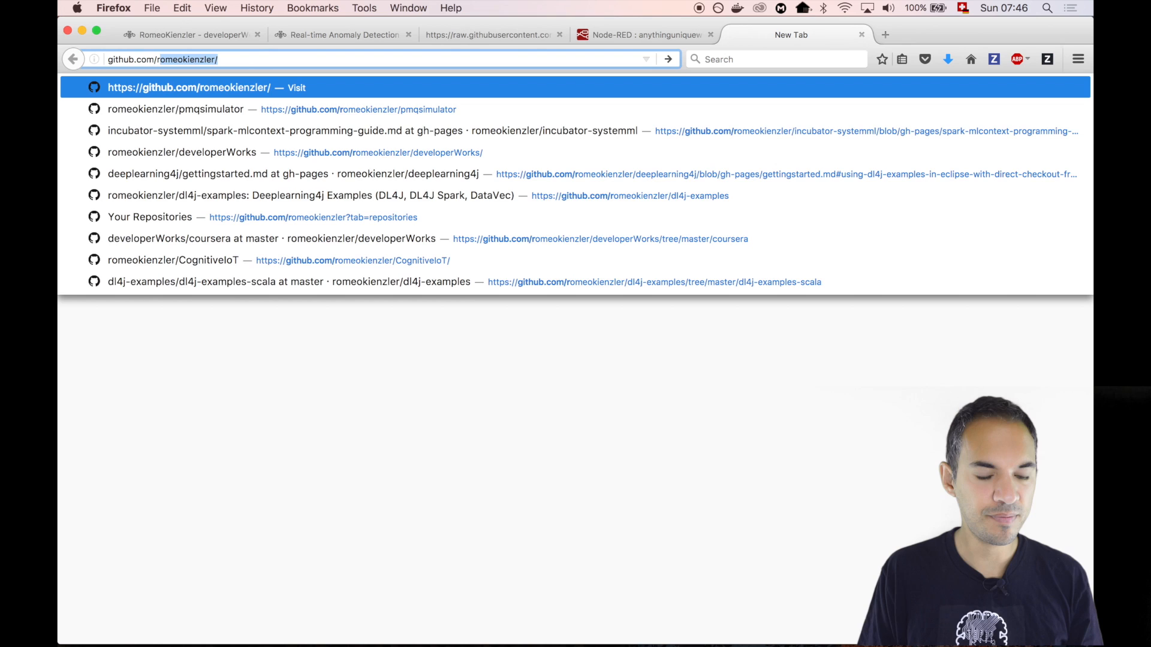
pyautogui.click(174, 260)
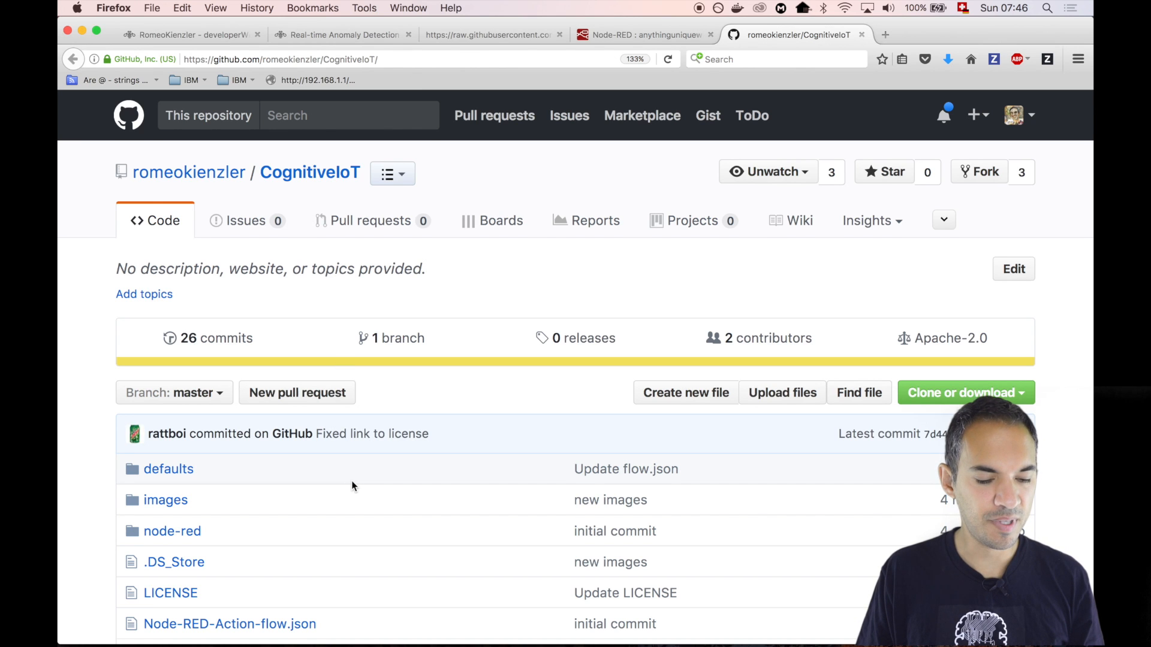
# View defaults/flow.json as raw JSON for copying and return to the Node-RED tab.
pyautogui.click(168, 469)
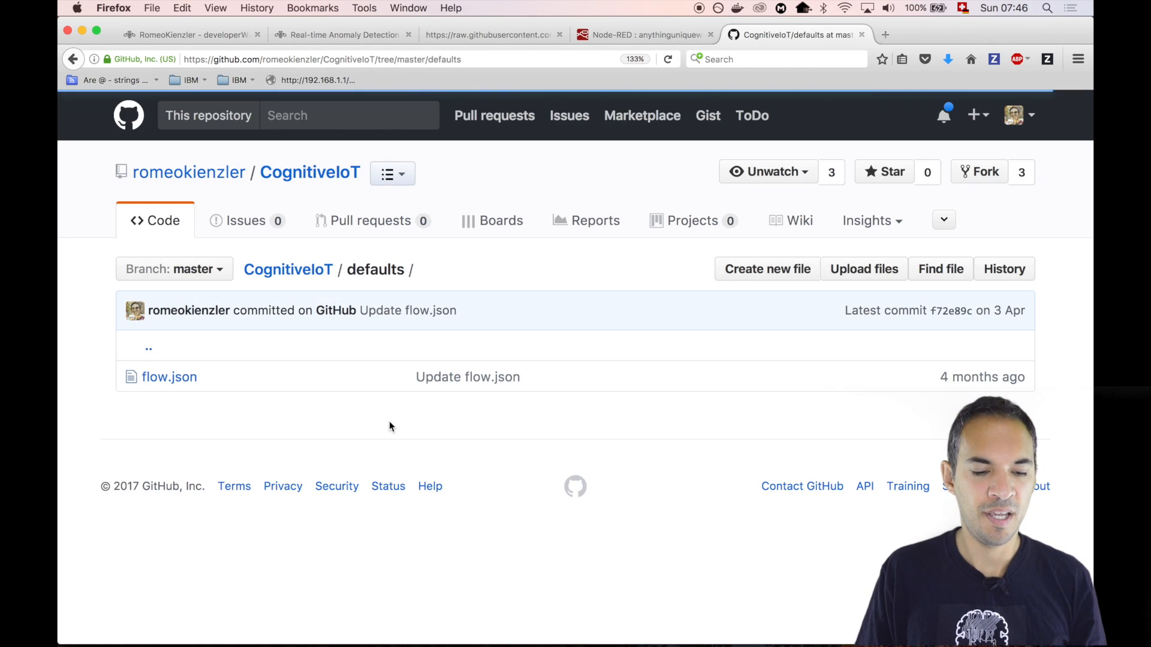
pyautogui.click(169, 376)
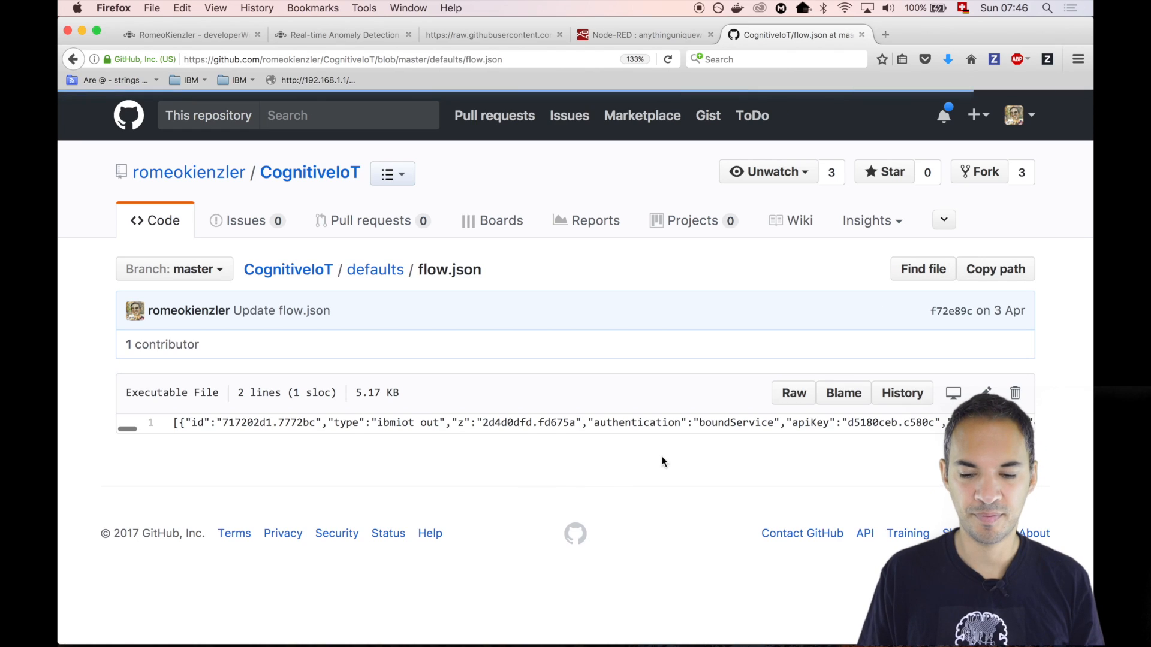
pyautogui.click(792, 393)
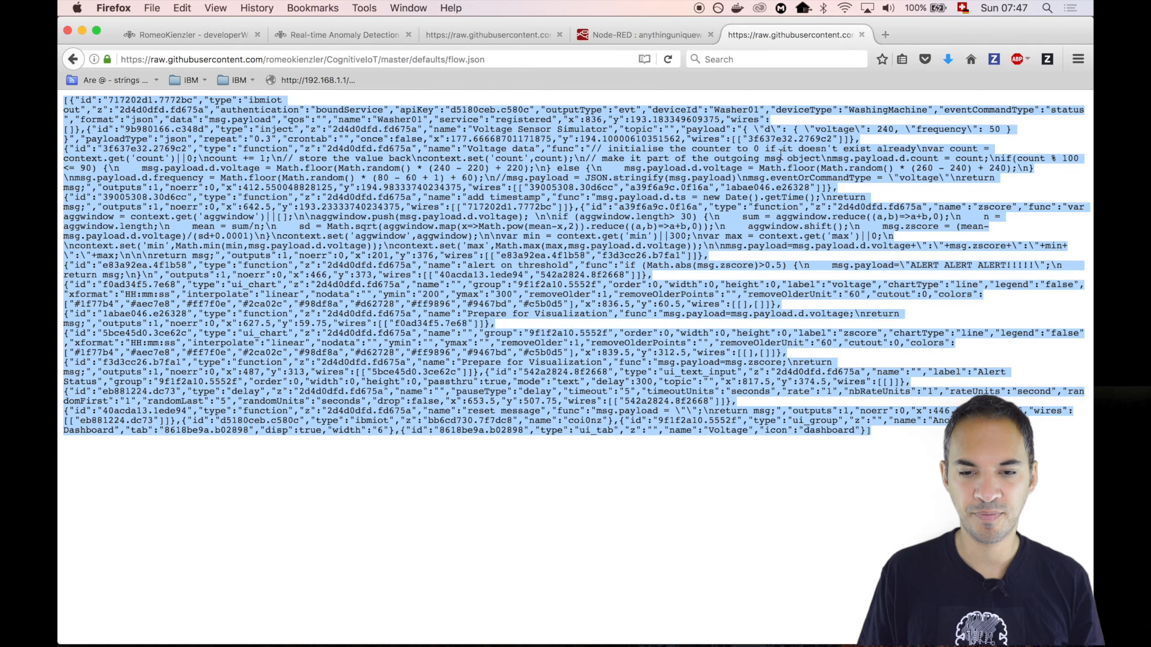
pyautogui.click(644, 35)
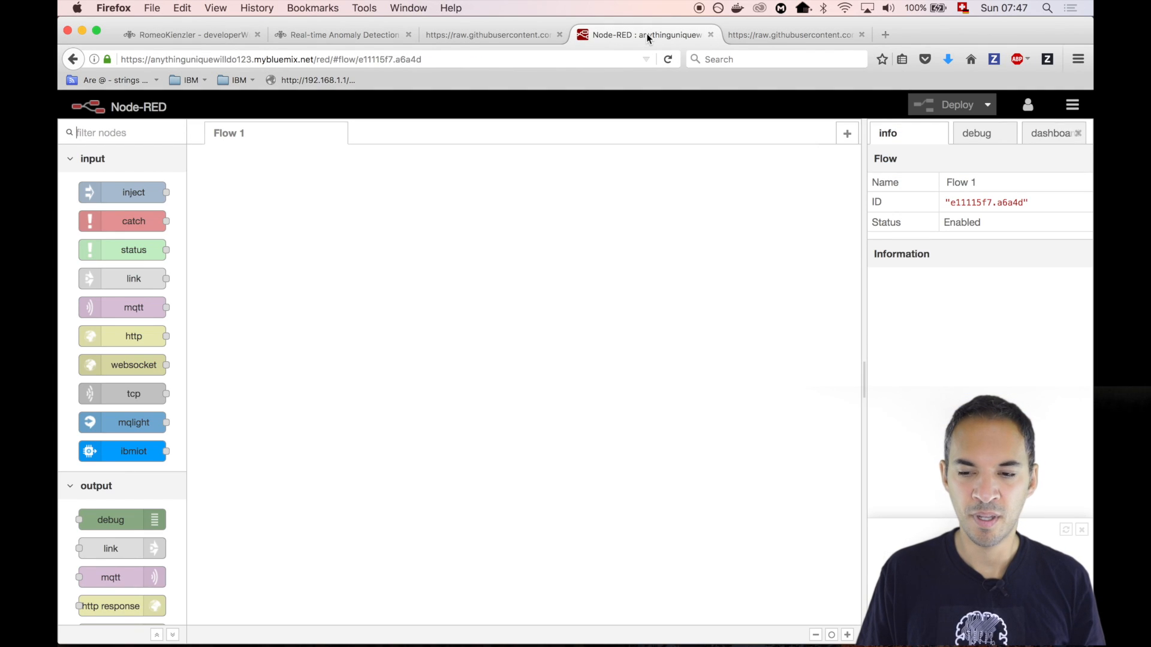
# Import the copied CognitiveIoT flow JSON from the clipboard into Flow 1.
pyautogui.click(1072, 105)
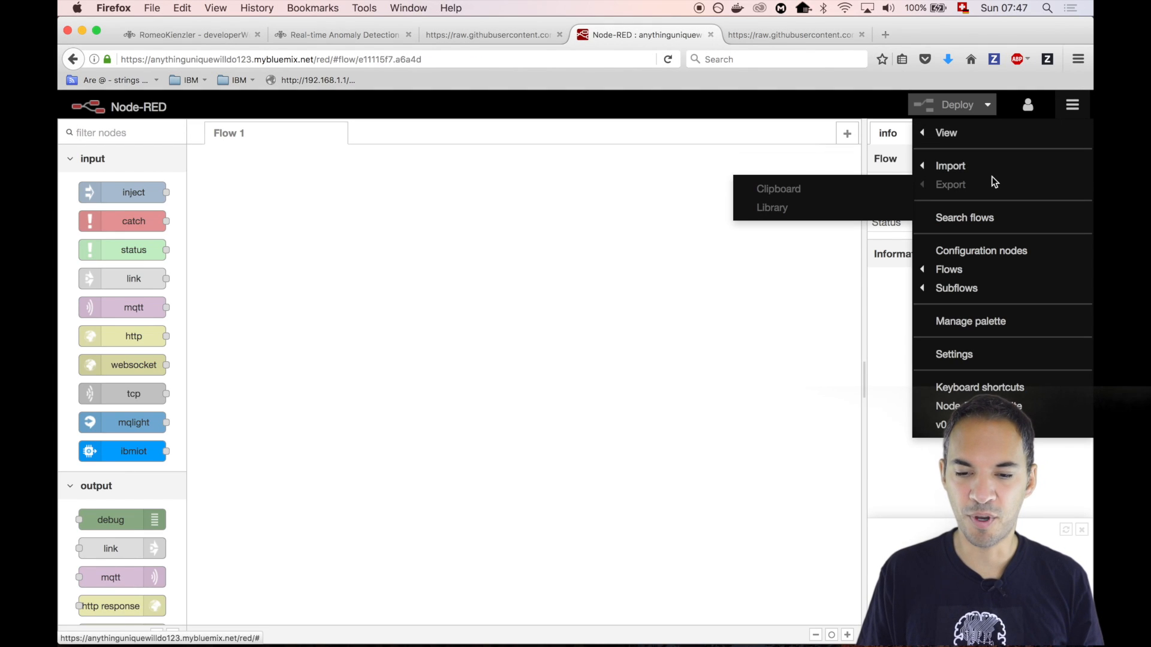
pyautogui.click(777, 188)
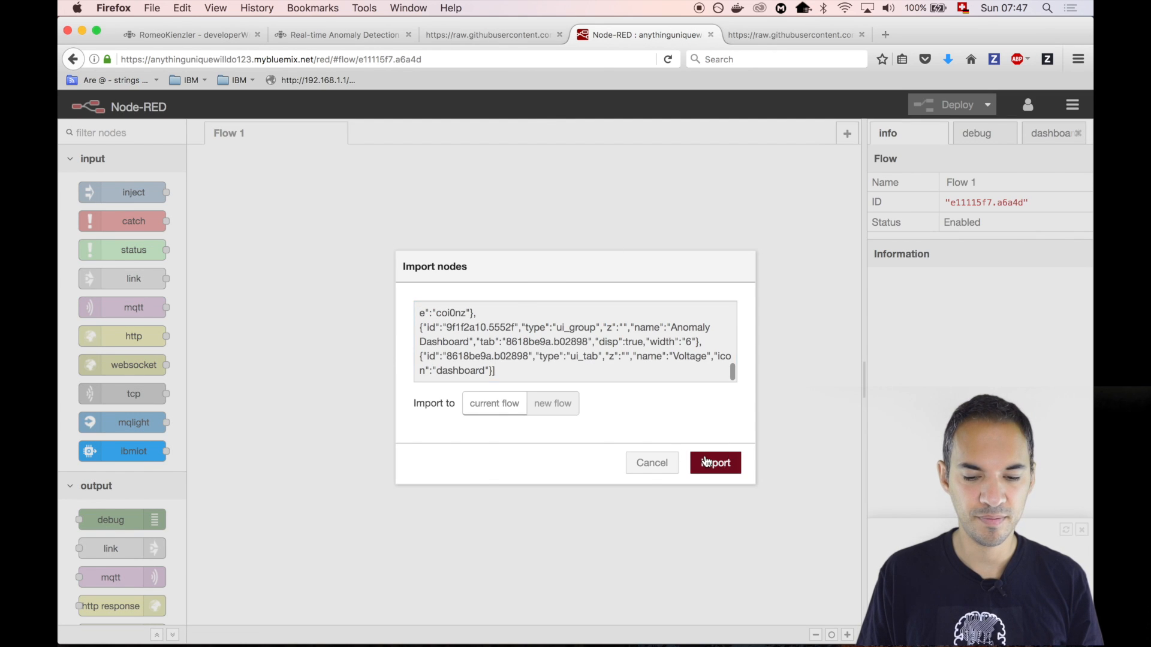
pyautogui.click(714, 462)
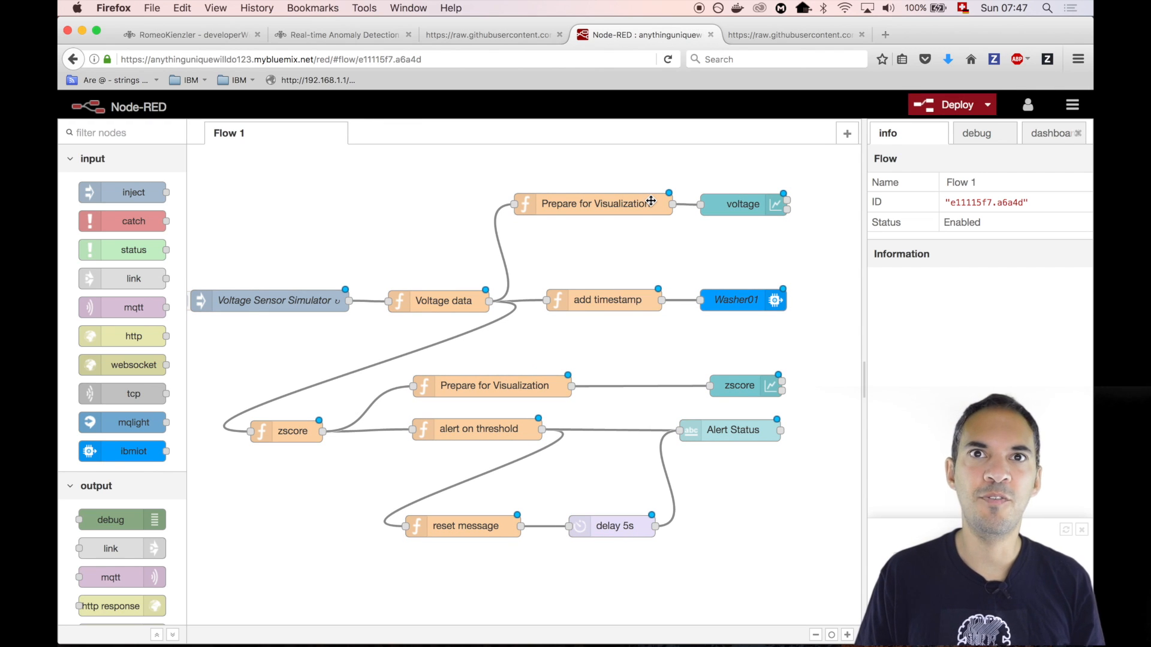
pyautogui.click(275, 300)
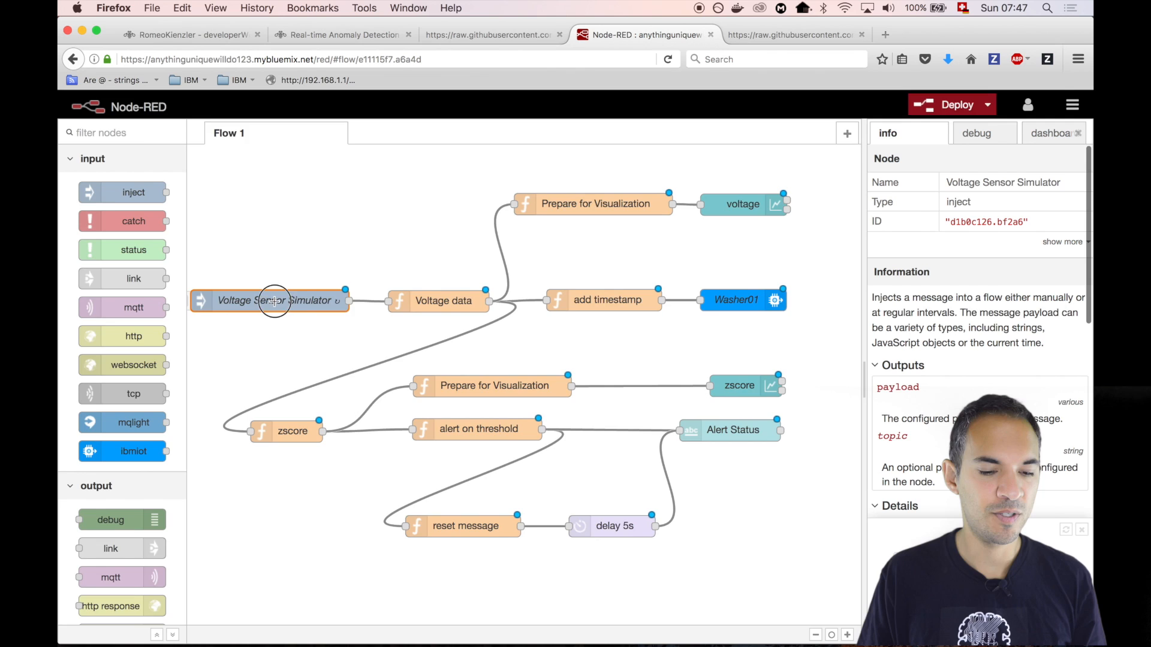
pyautogui.doubleClick(269, 300)
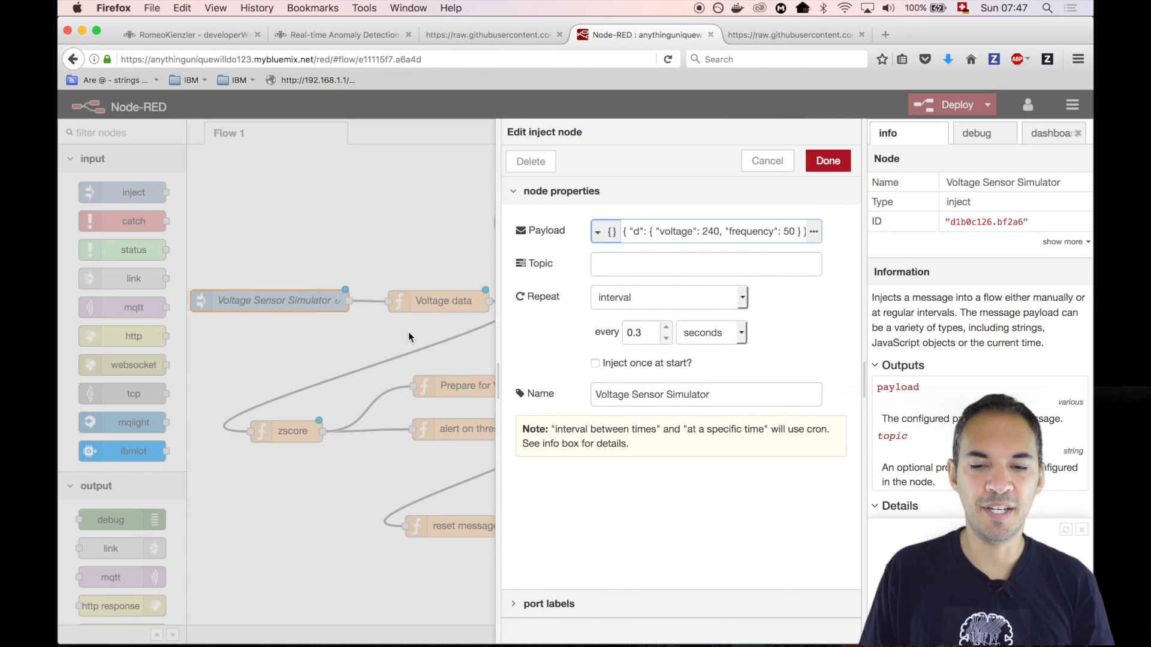
pyautogui.moveTo(675, 326)
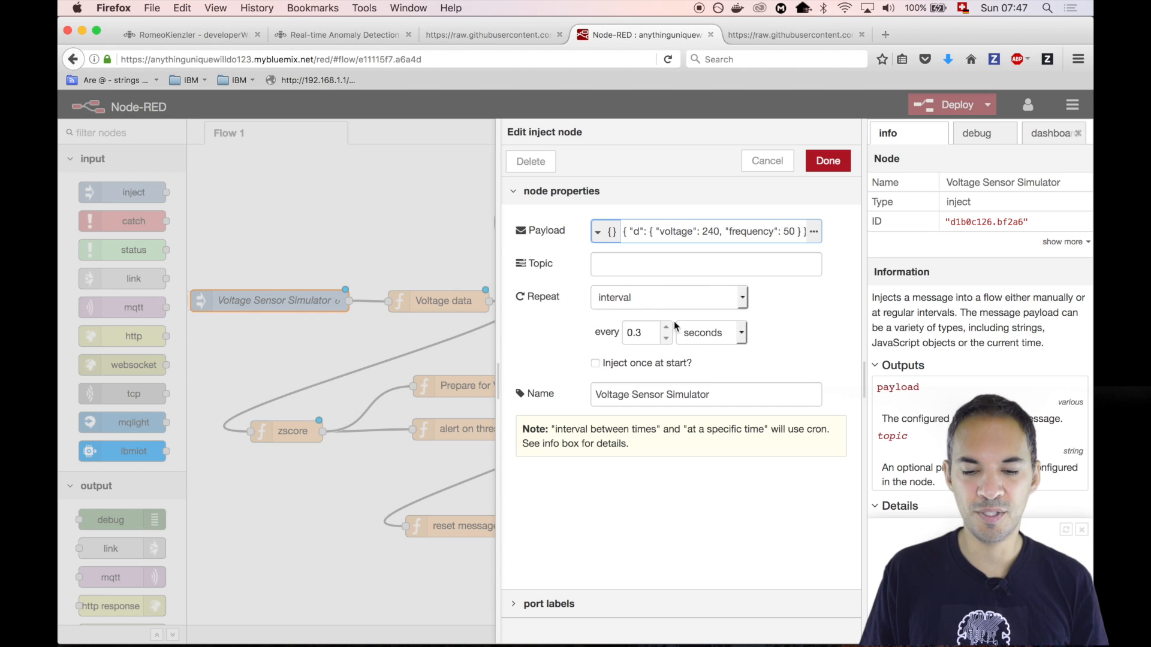
pyautogui.moveTo(644, 343)
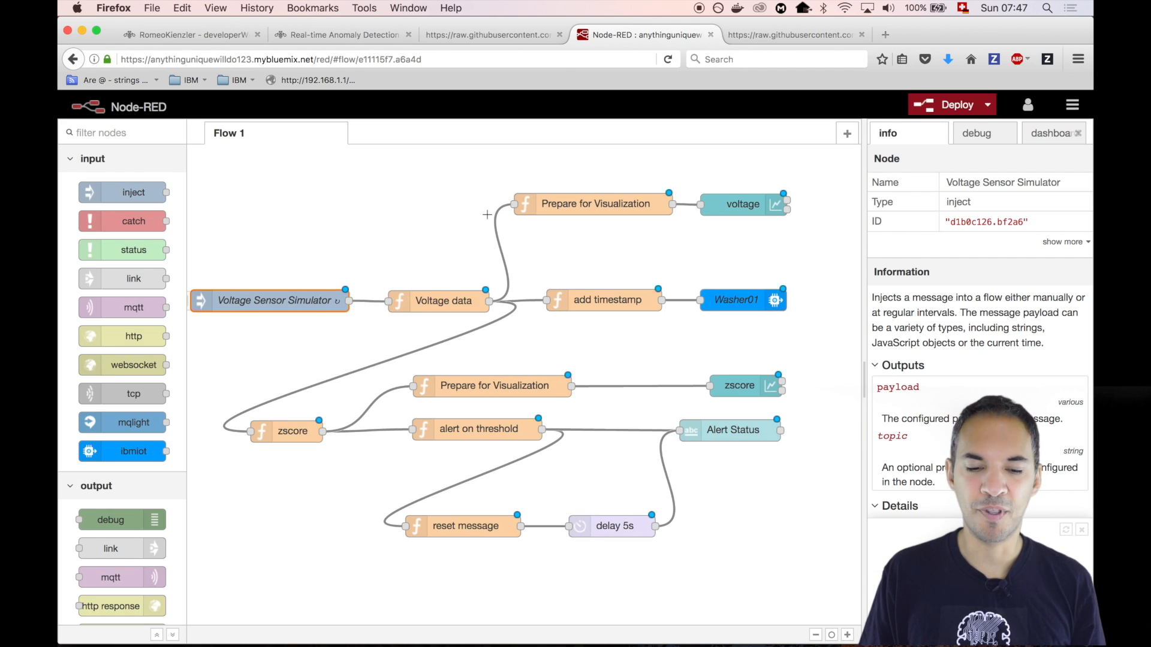
pyautogui.moveTo(465, 238)
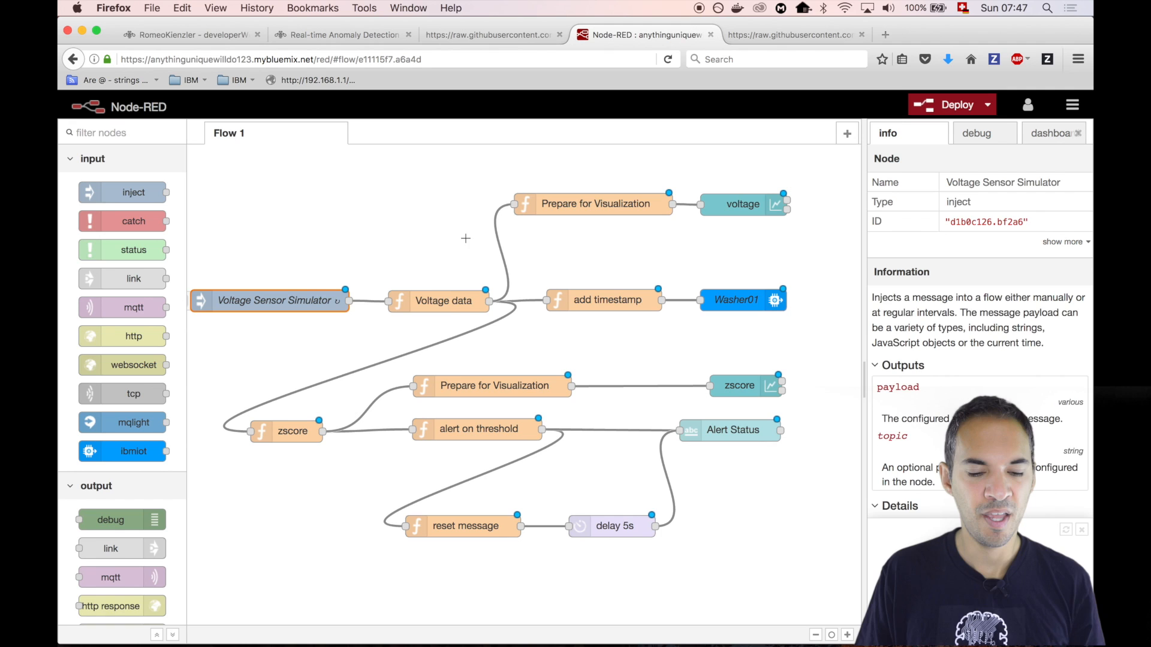
pyautogui.doubleClick(443, 300)
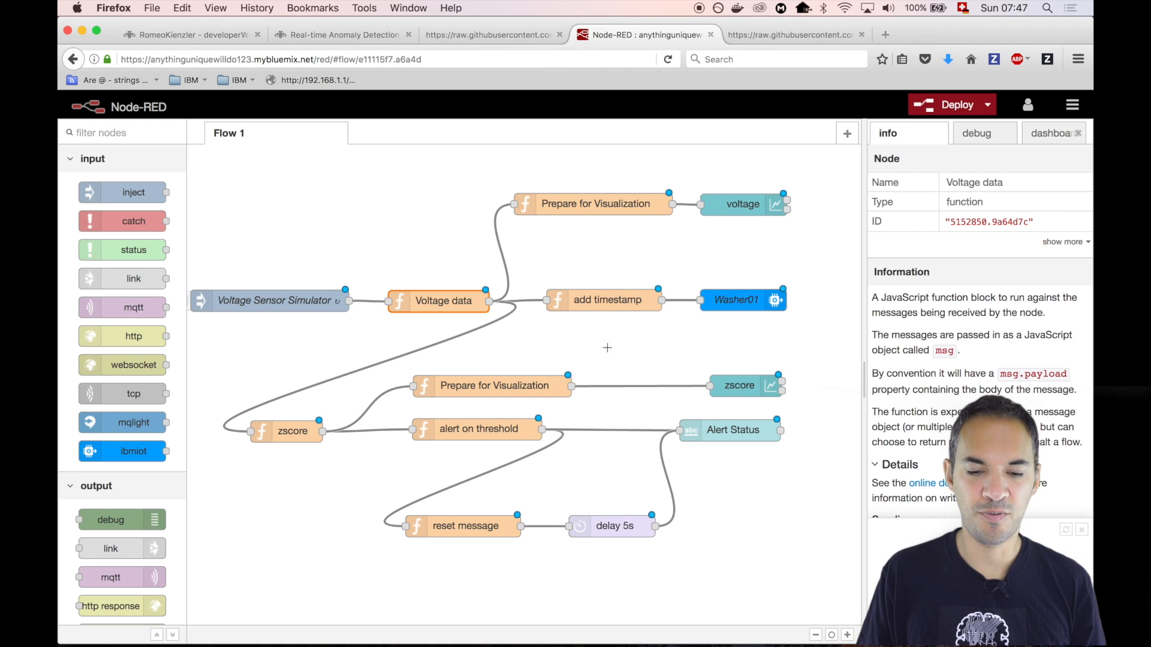
pyautogui.doubleClick(607, 299)
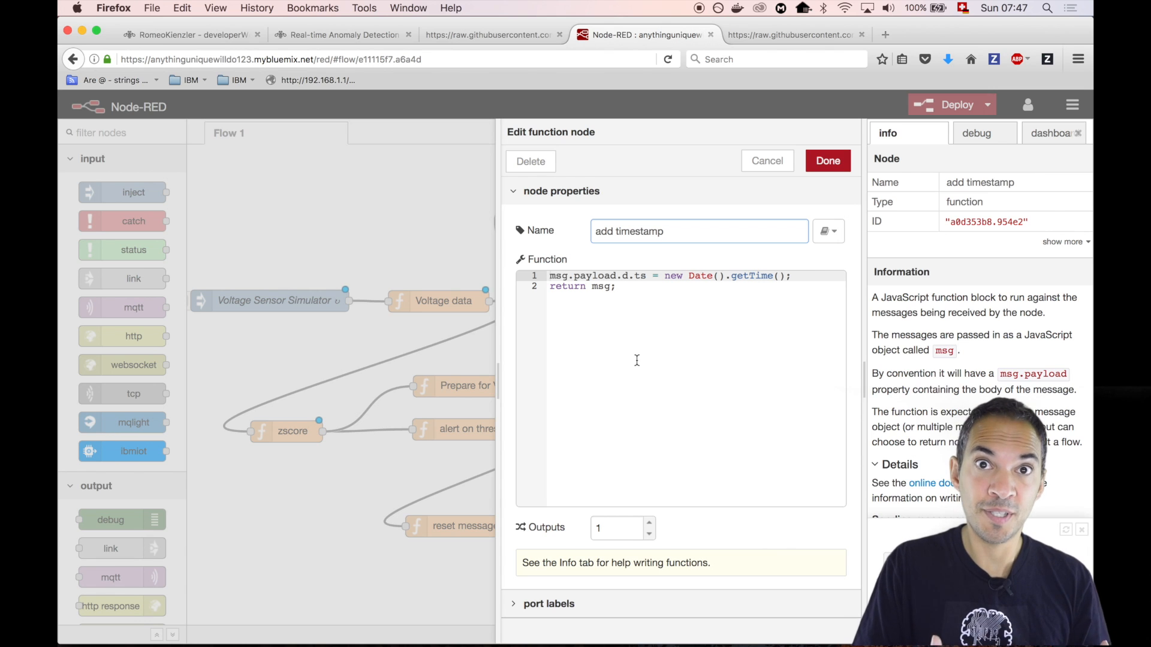
pyautogui.moveTo(724, 380)
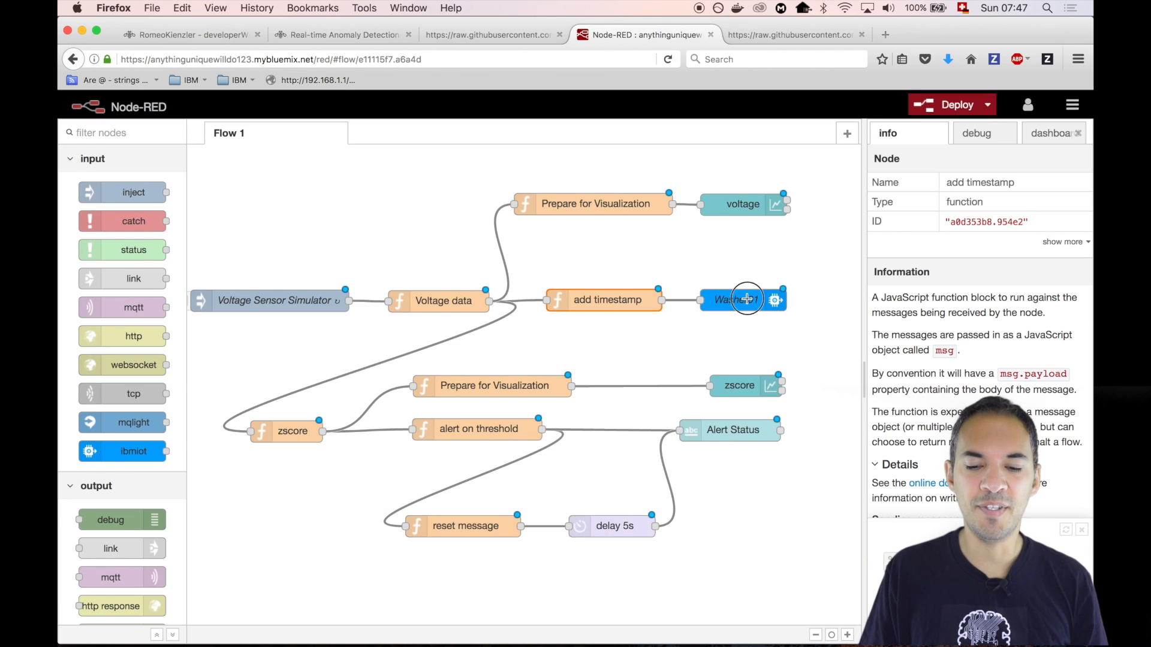
pyautogui.doubleClick(743, 300)
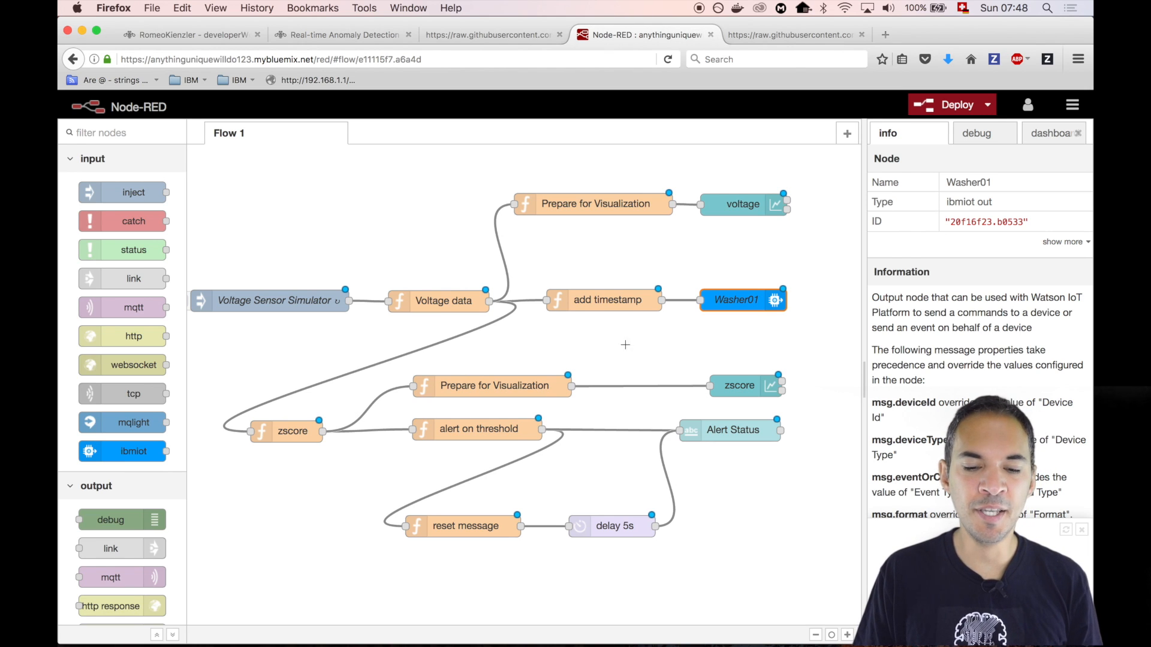
pyautogui.doubleClick(594, 203)
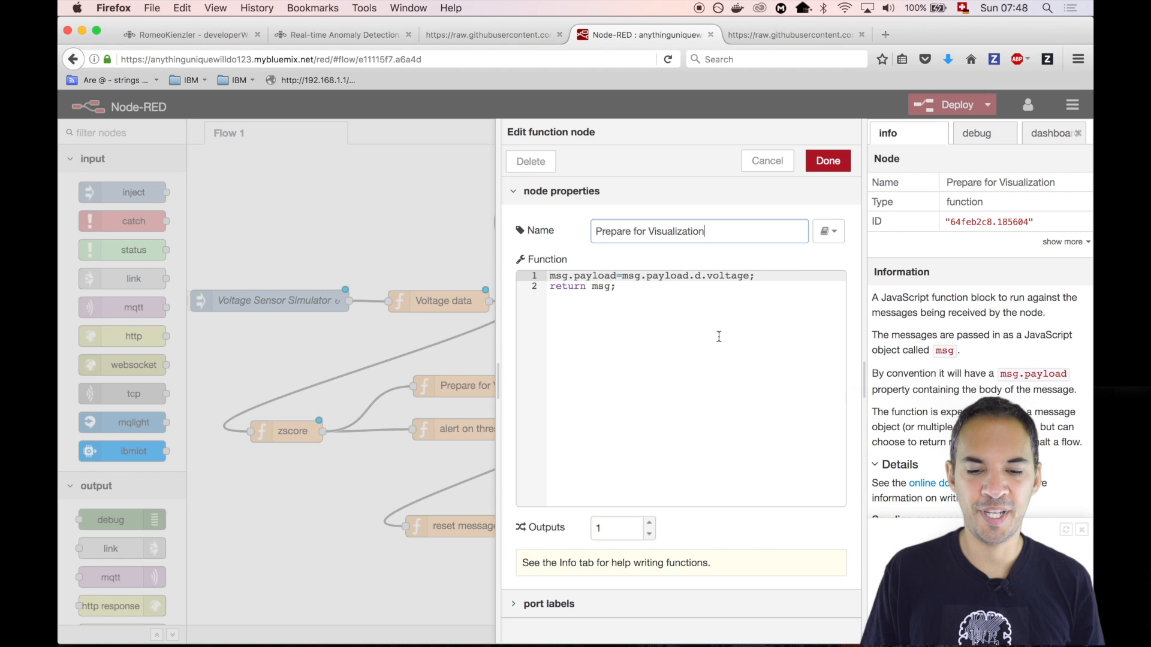
pyautogui.moveTo(828, 161)
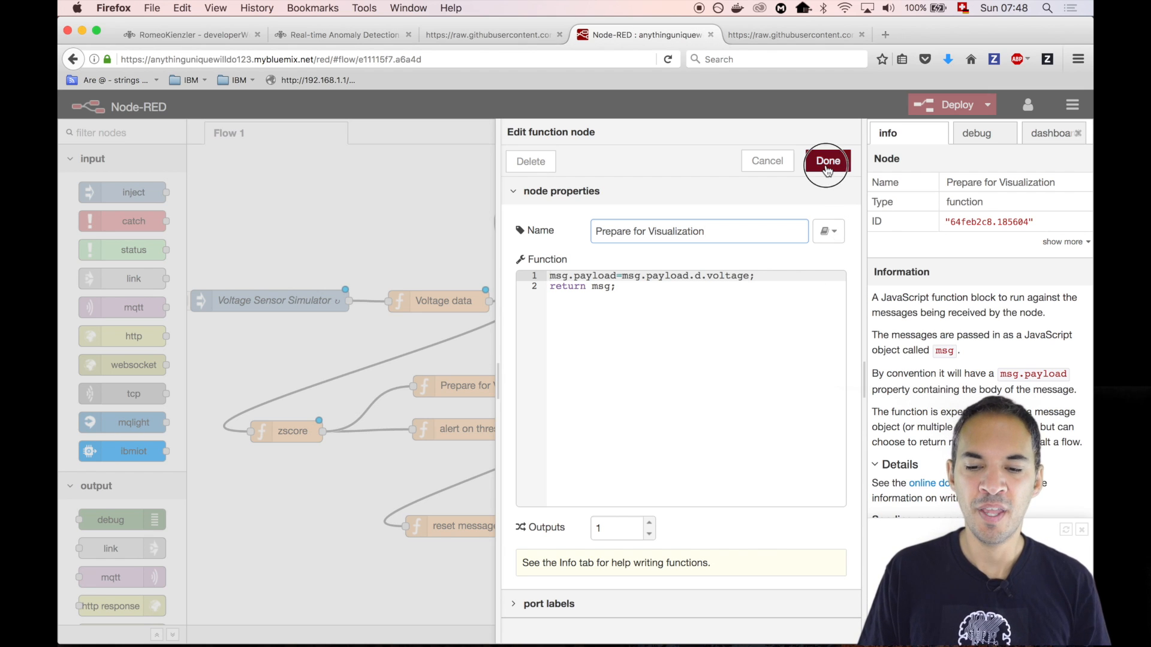
pyautogui.click(826, 160)
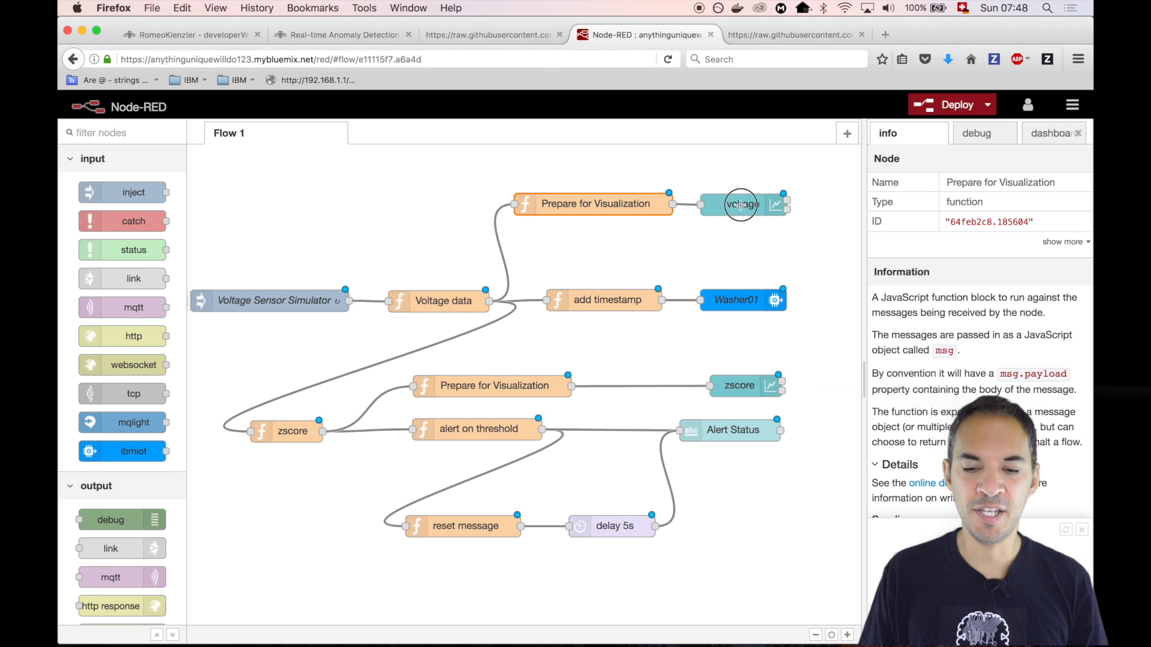
pyautogui.doubleClick(739, 205)
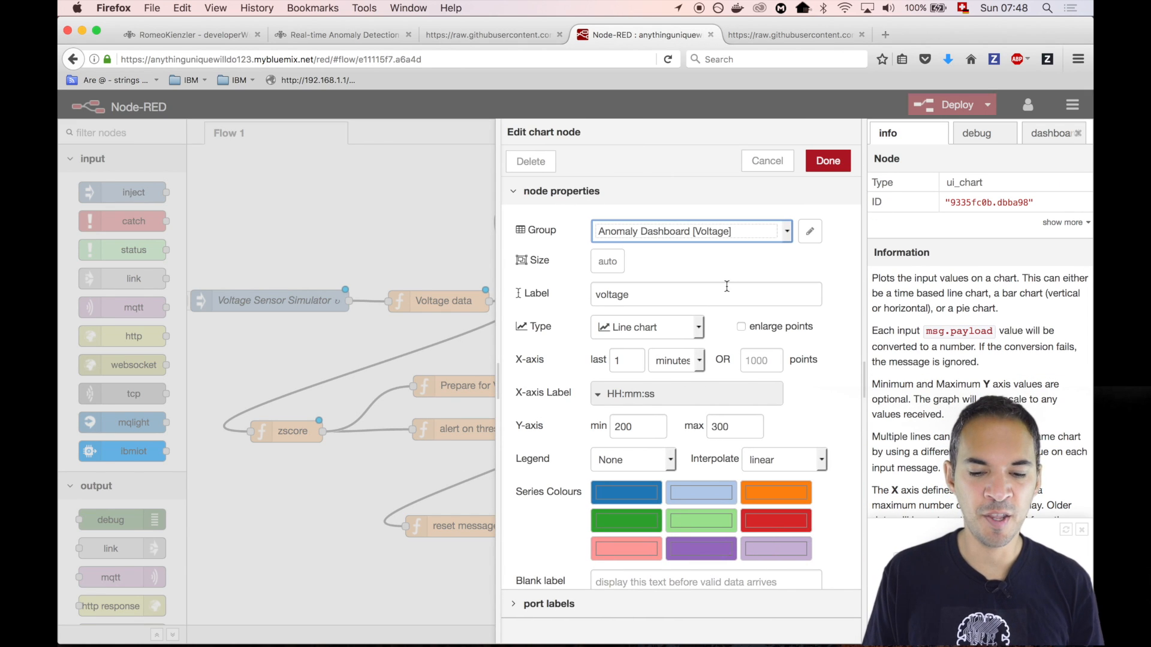
pyautogui.moveTo(685, 441)
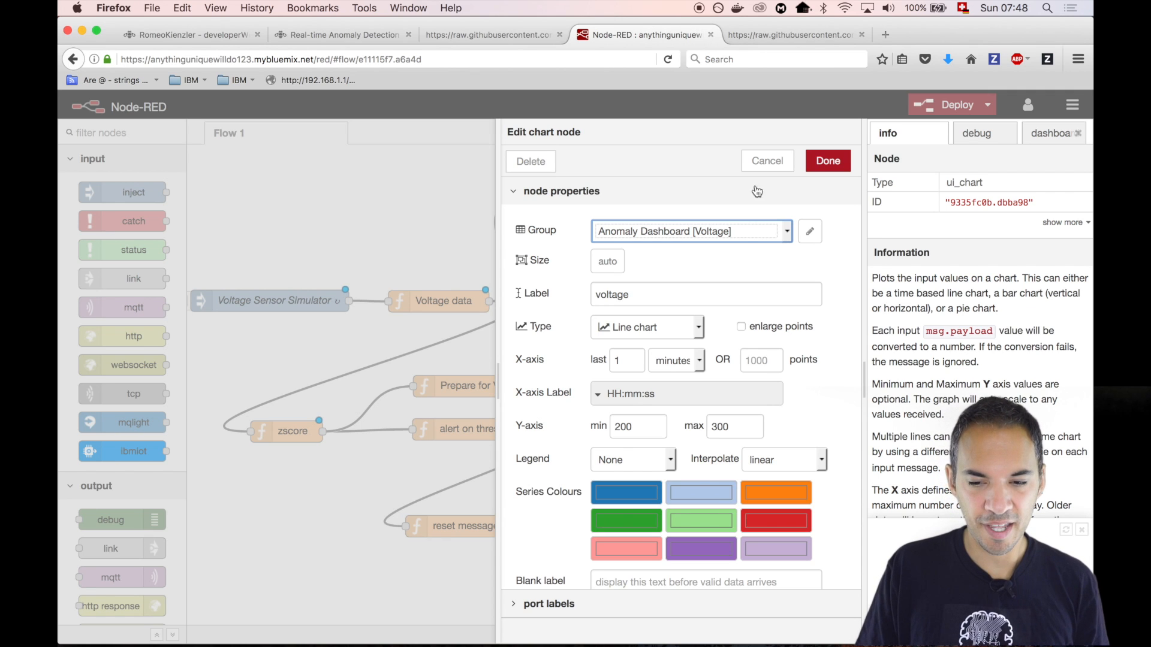
pyautogui.click(766, 160)
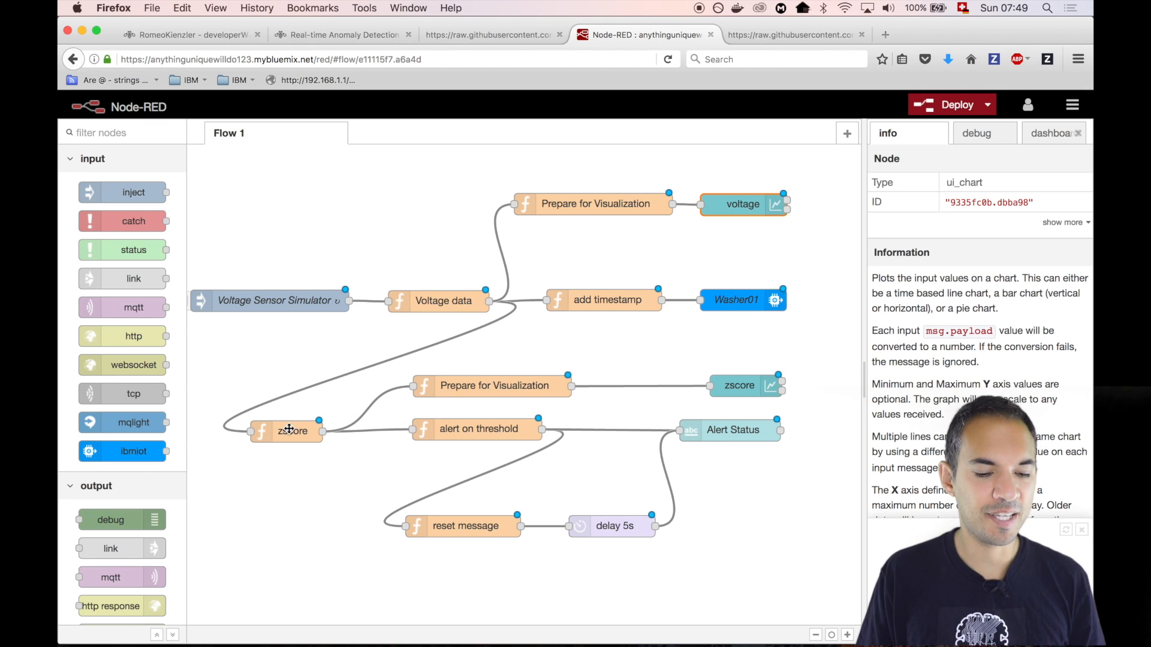
# Review the zscore function's 30-reading window averaging and msg.zscore code.
pyautogui.doubleClick(292, 430)
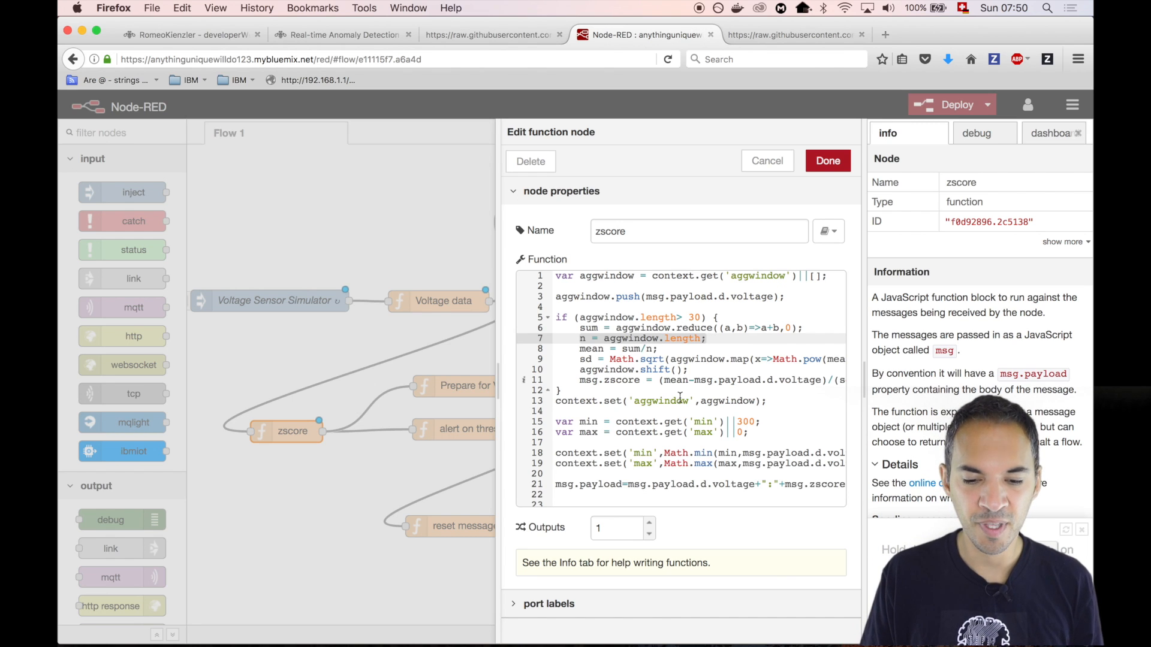
pyautogui.moveTo(495, 318)
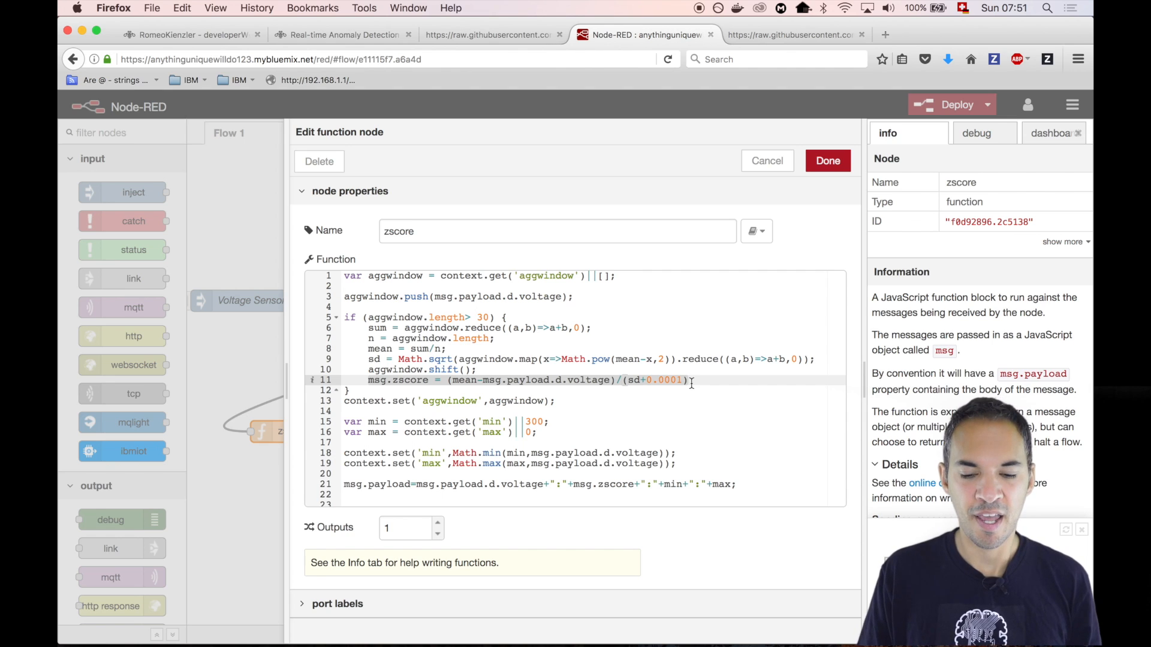
pyautogui.moveTo(663, 393)
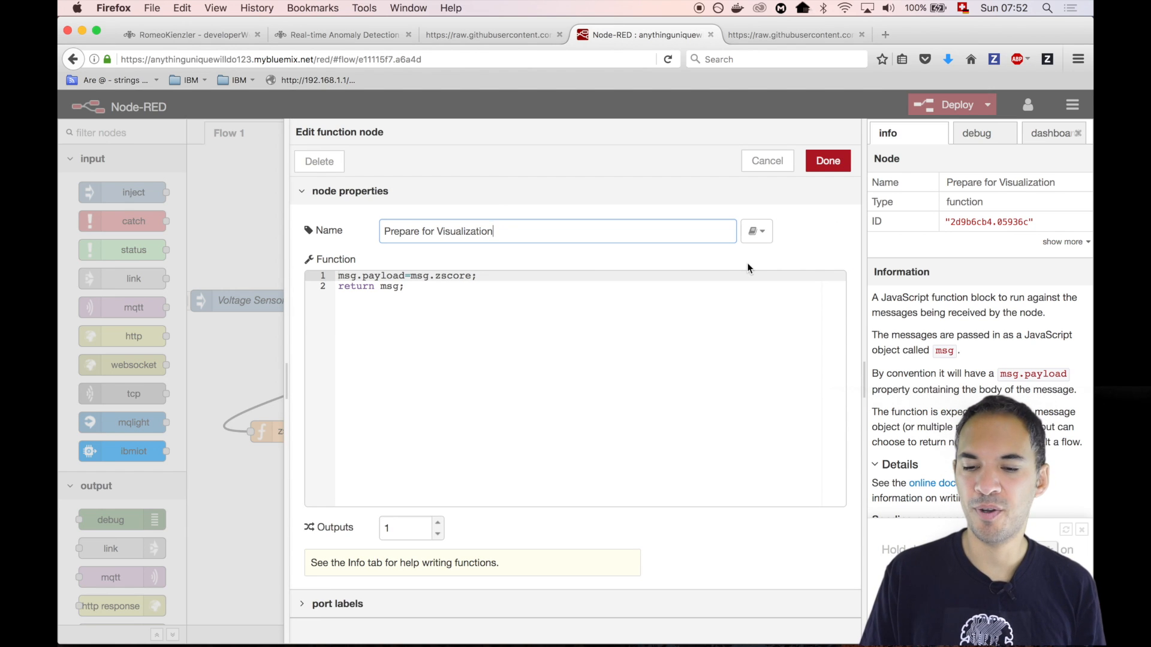
# Review the alert on threshold function that flags |zscore| above 0.5, closing the chart panels.
pyautogui.click(827, 161)
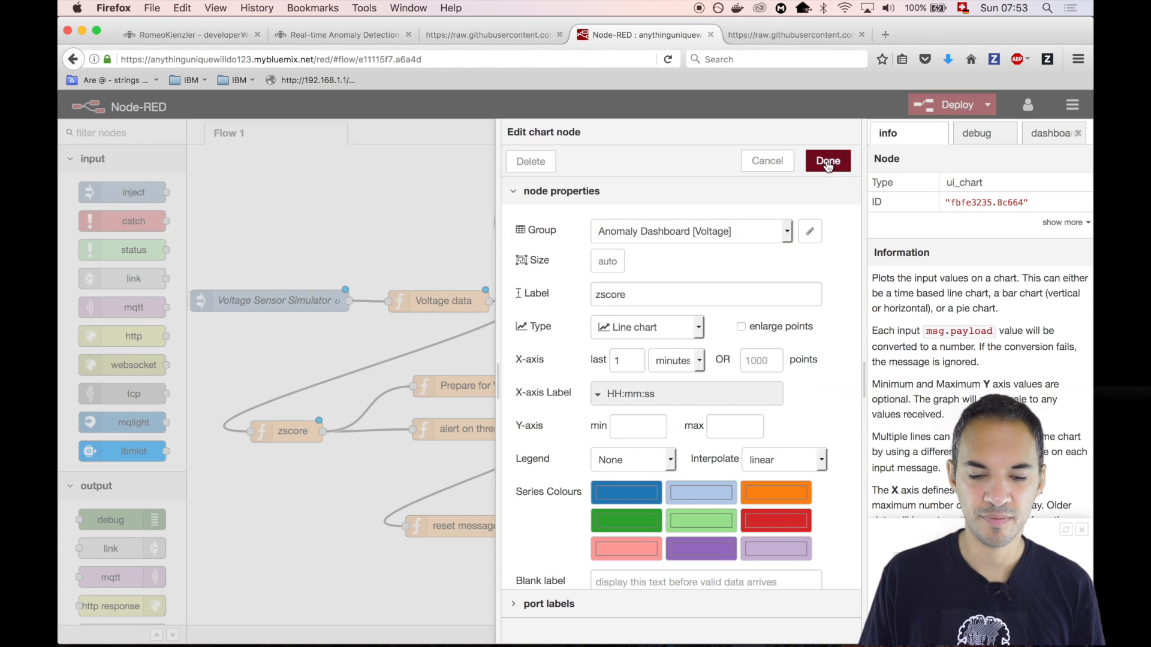
pyautogui.click(827, 161)
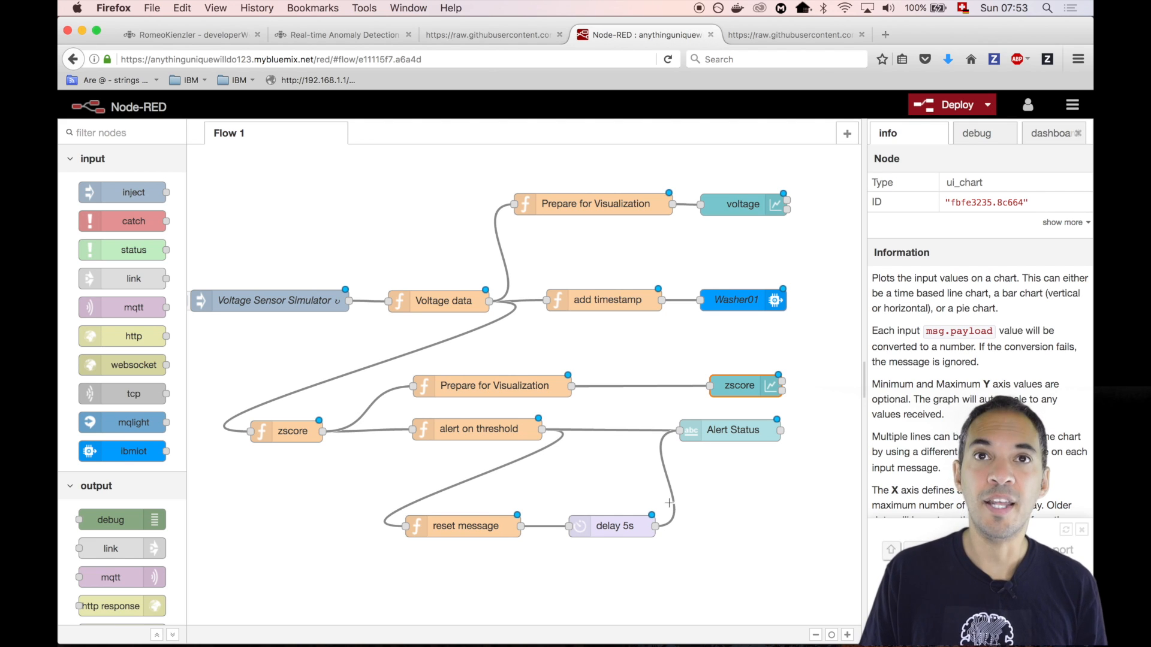
pyautogui.doubleClick(478, 429)
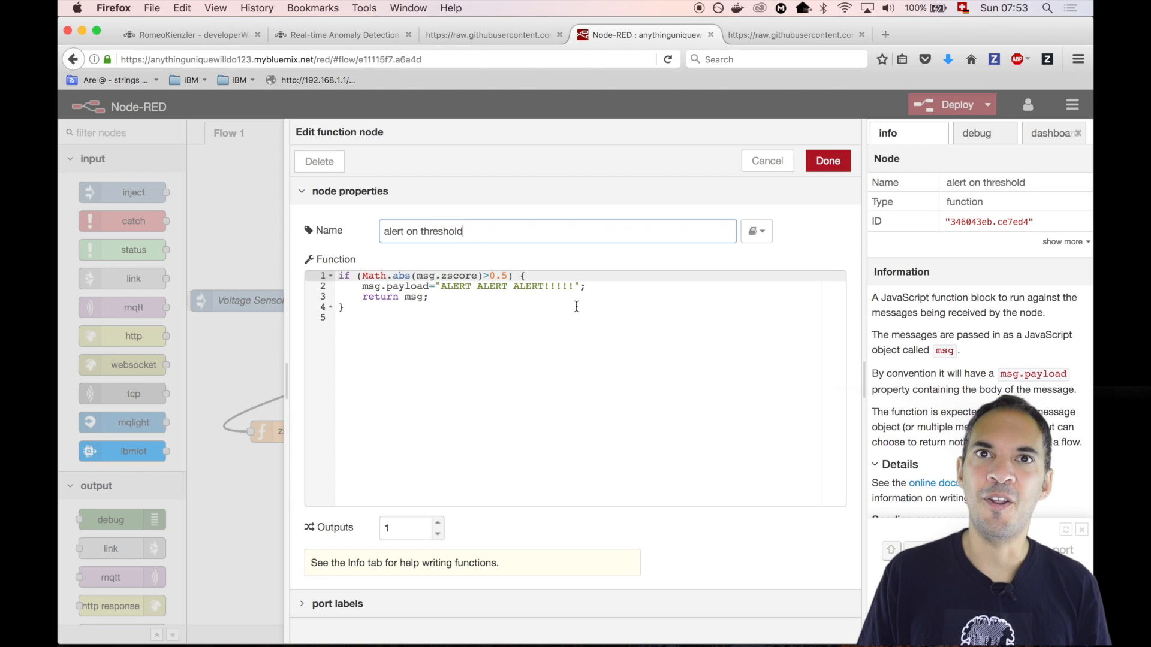
pyautogui.click(827, 160)
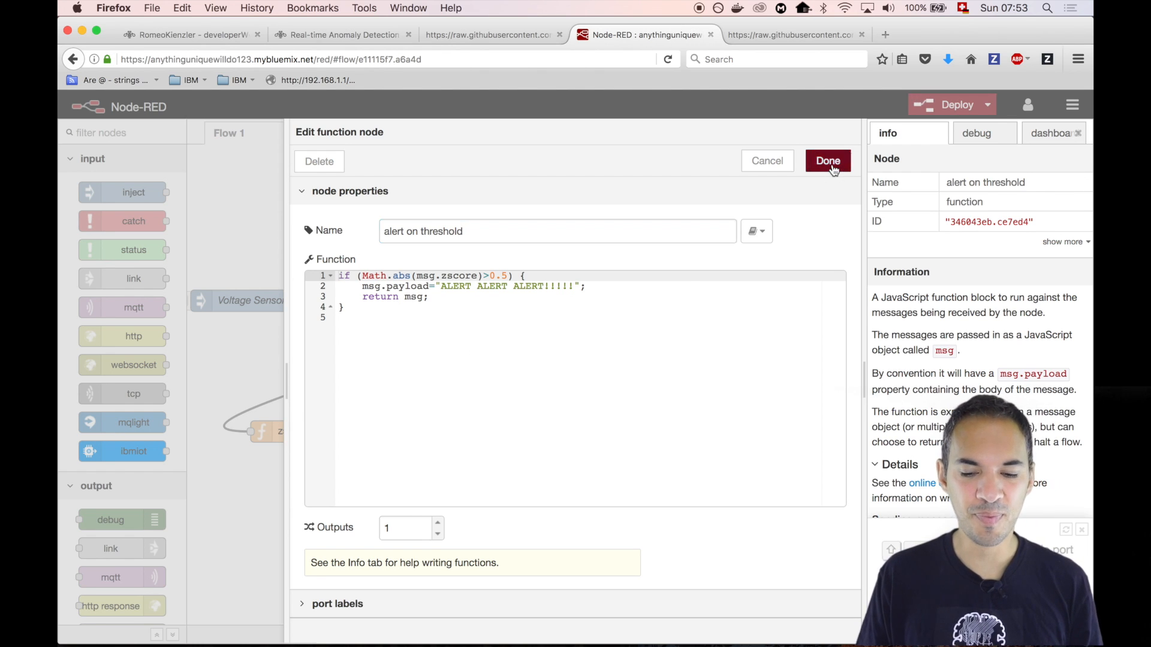
pyautogui.click(828, 161)
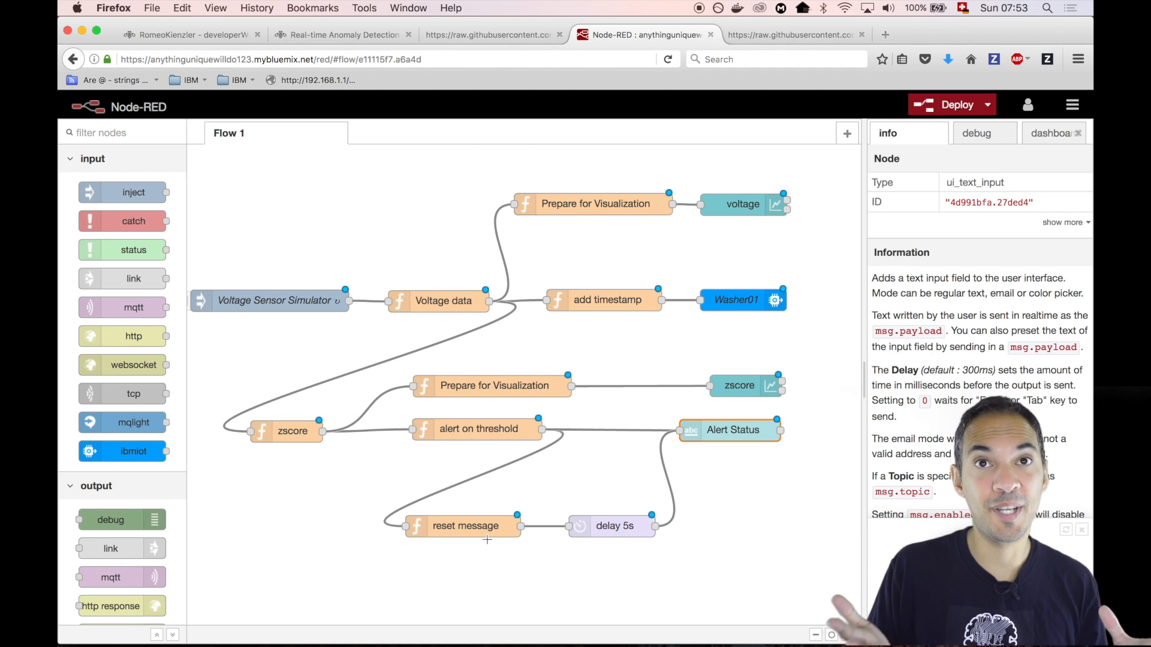
# Inspect the reset message function and the delay 5s node settings.
pyautogui.click(465, 526)
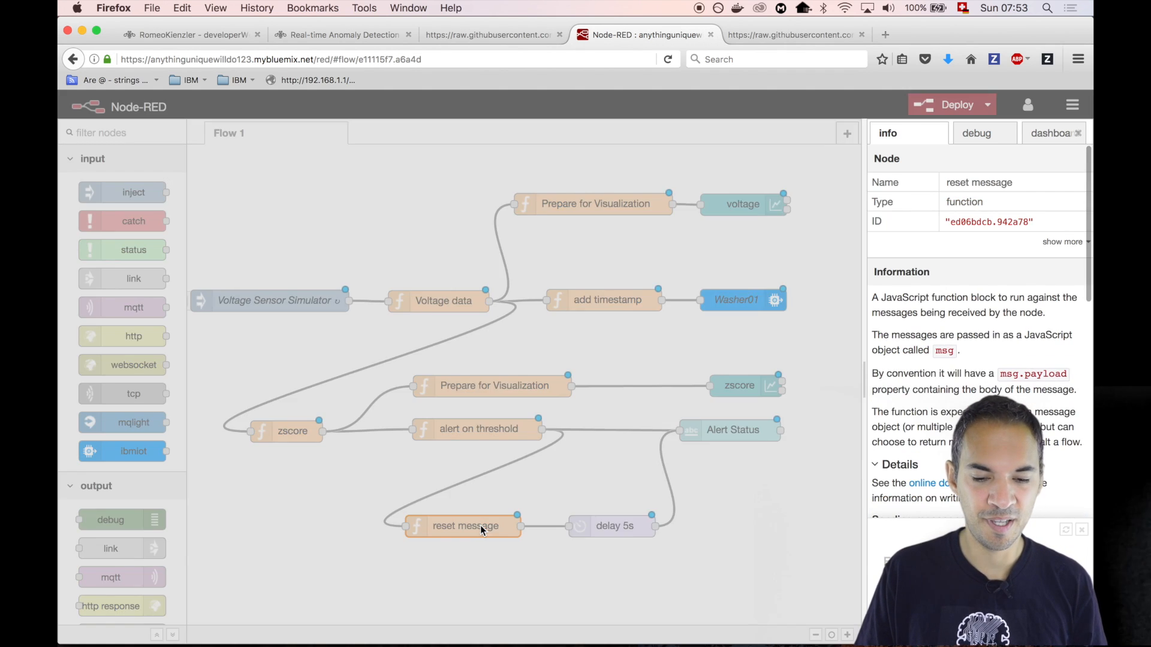
pyautogui.doubleClick(465, 527)
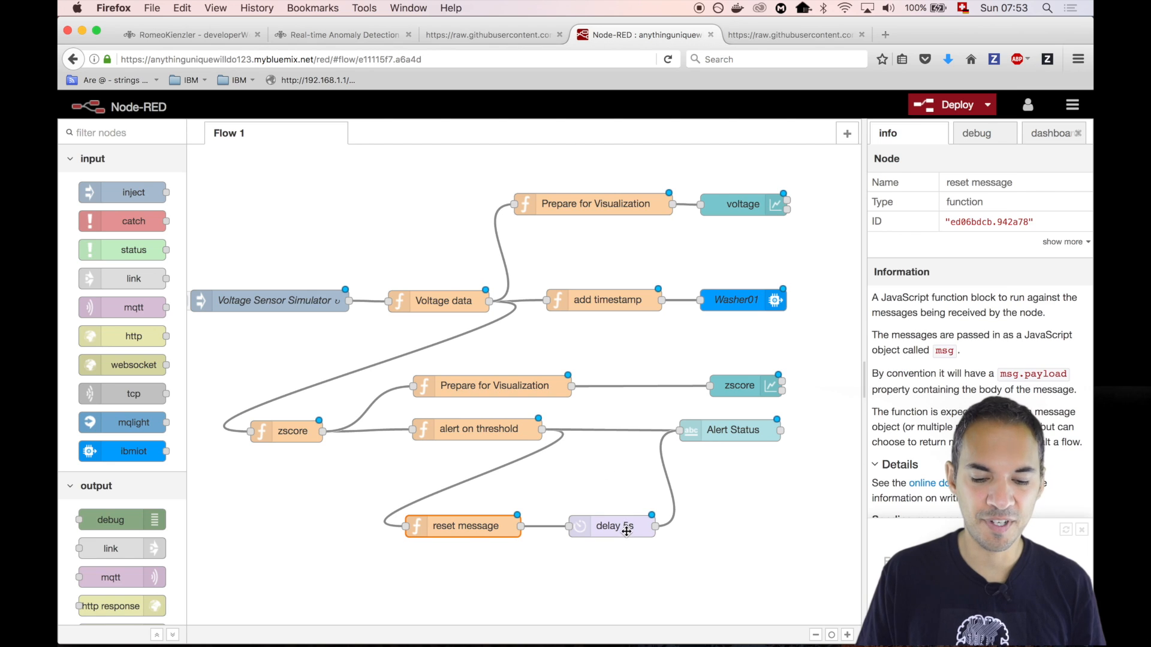
pyautogui.doubleClick(612, 526)
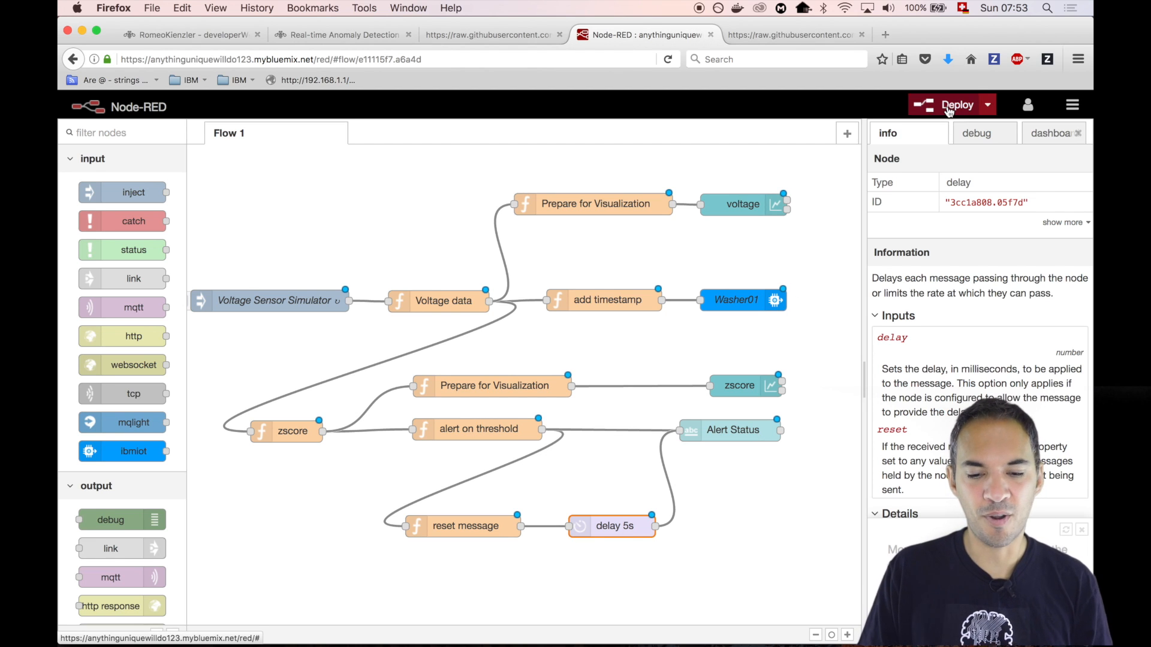
# Deploy the anomaly-detection flow and show the dashboard layout with the Anomaly Dashboard tab.
pyautogui.click(950, 105)
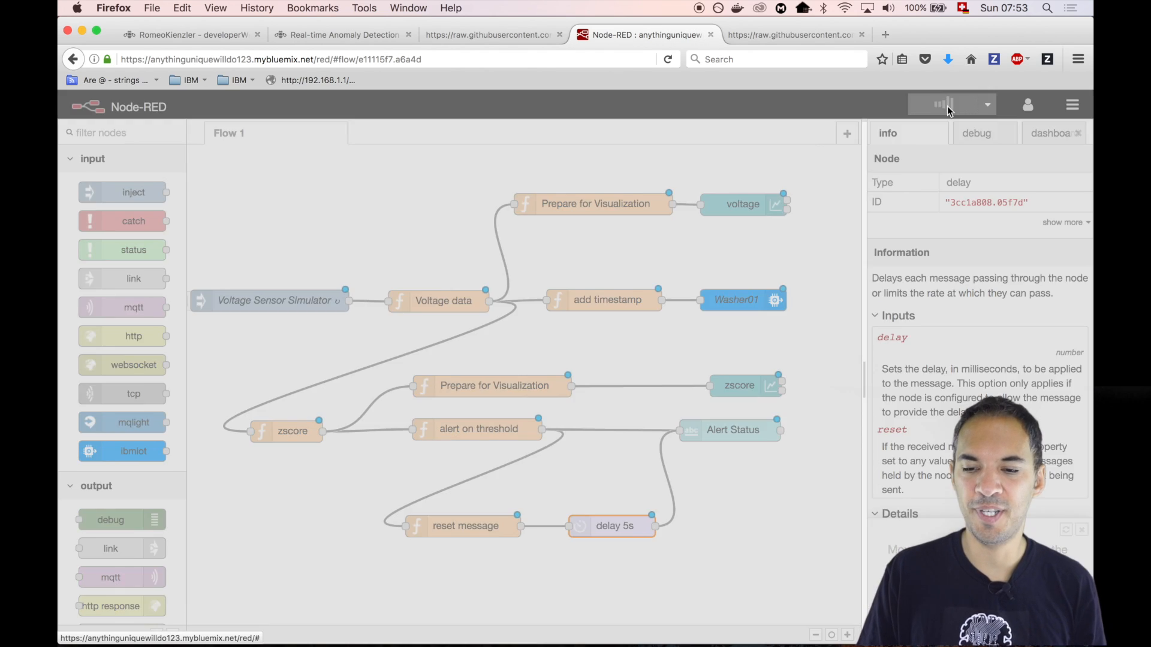
pyautogui.click(954, 104)
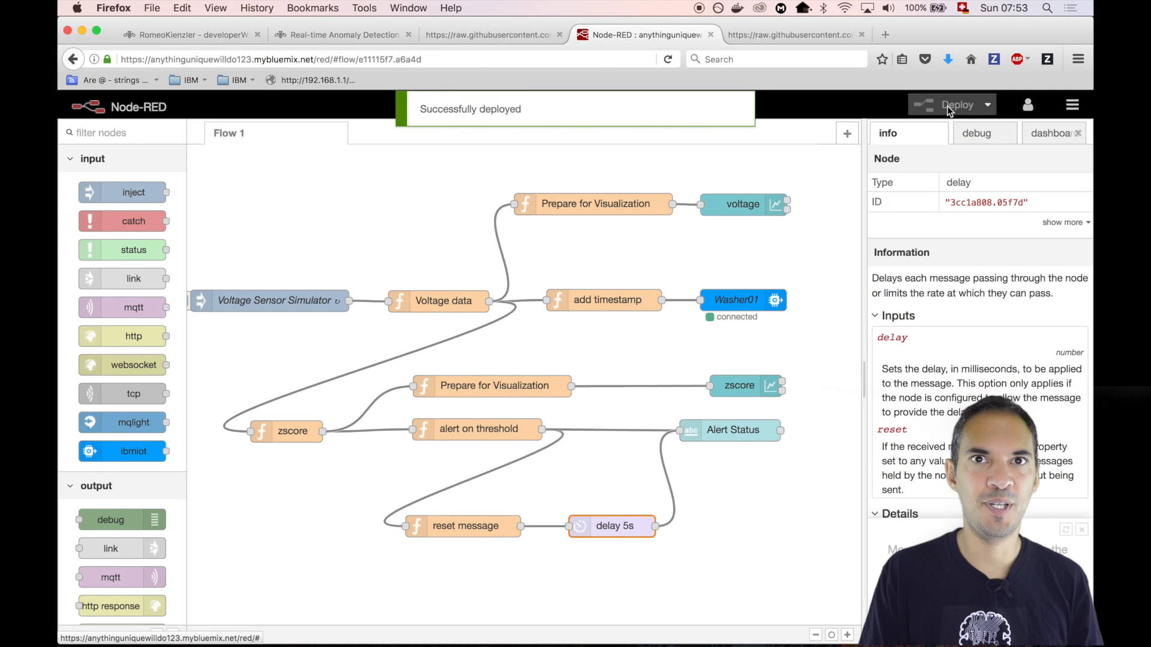
pyautogui.click(1049, 133)
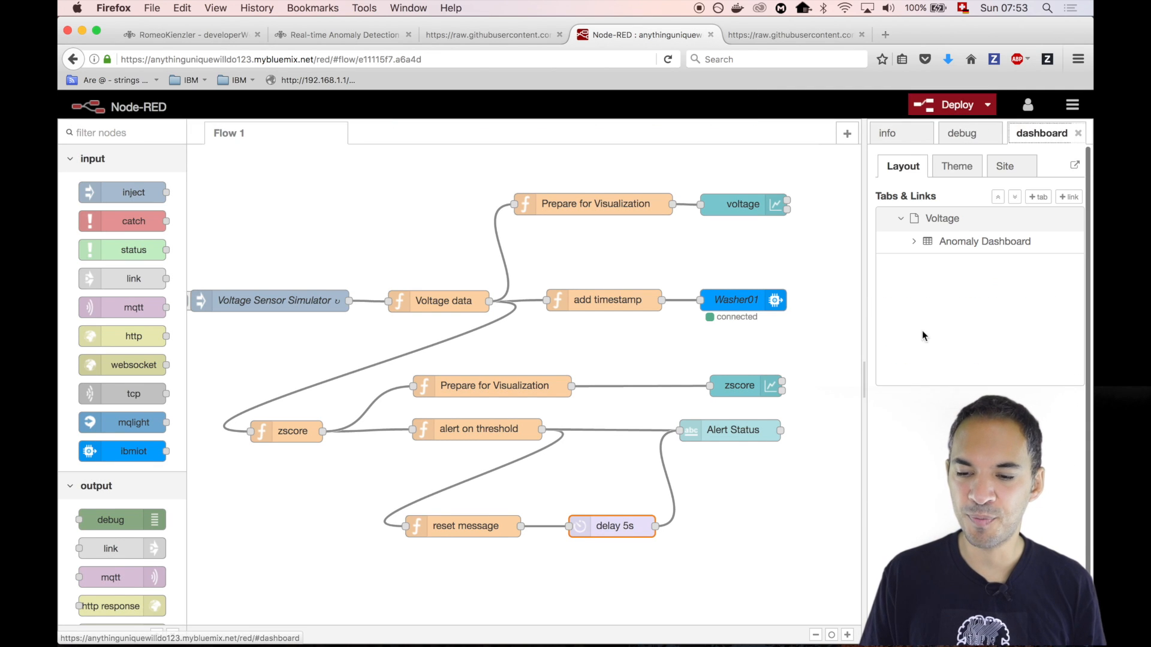